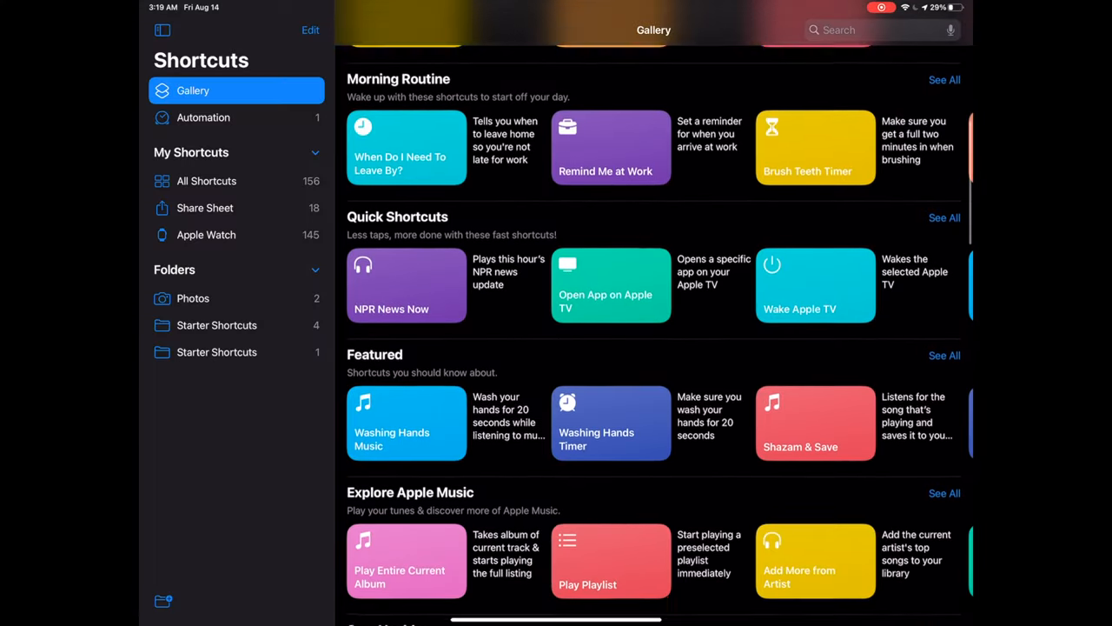
- Launch Shortcuts from the Home Screen and start a new blank shortcut
{"action": "scroll", "scroll_direction": "down", "scroll_amount": 3}
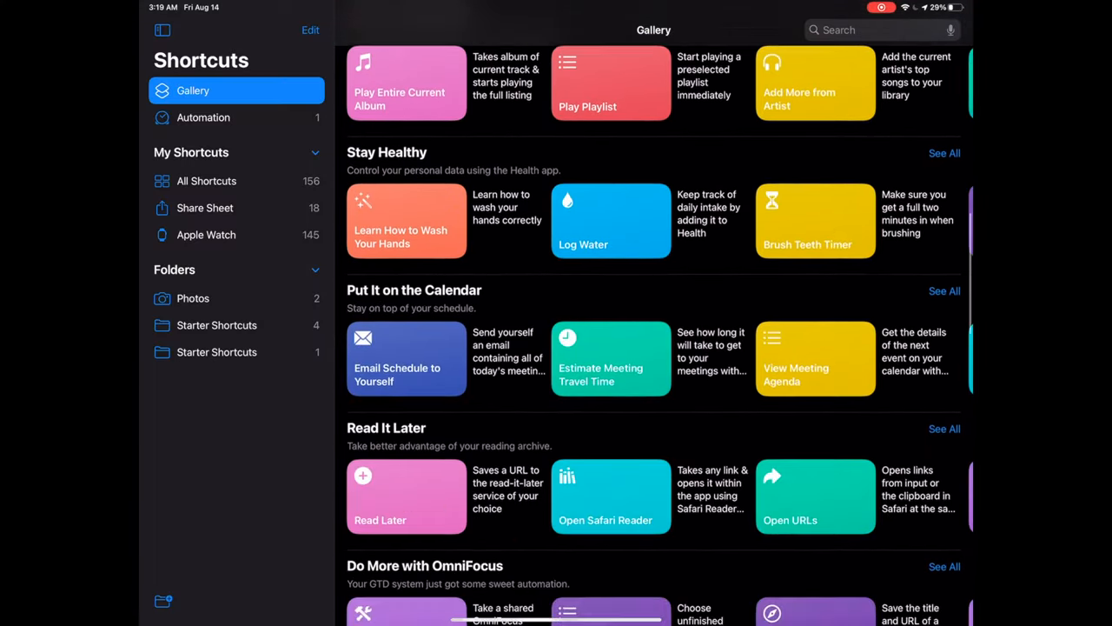
{"action": "scroll", "scroll_direction": "down", "scroll_amount": 3}
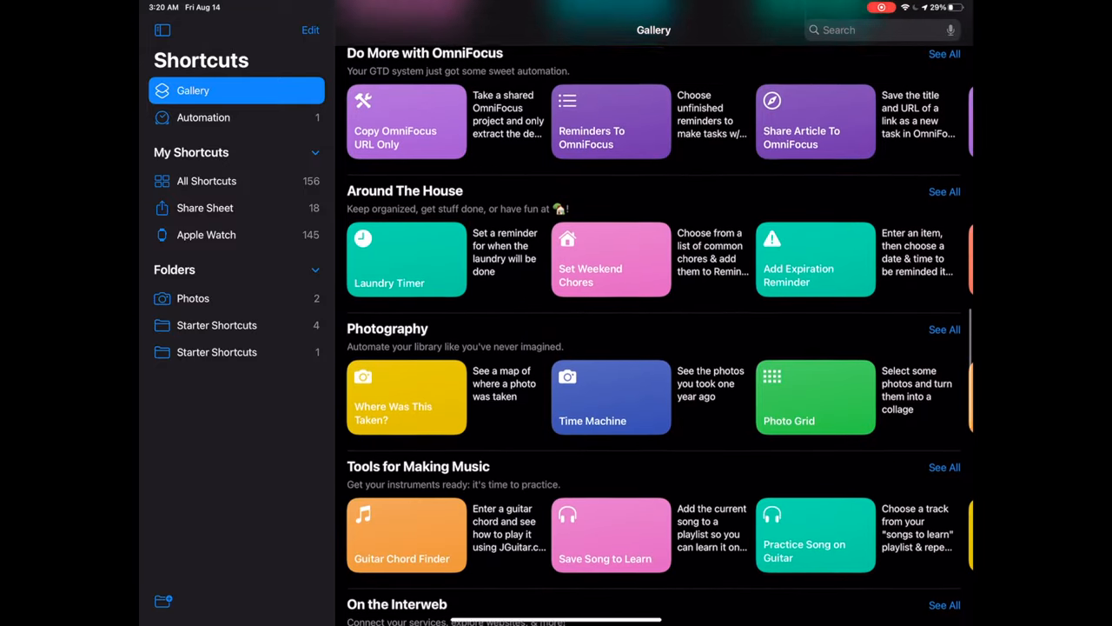
{"action": "left_click", "coordinate": [815, 396]}
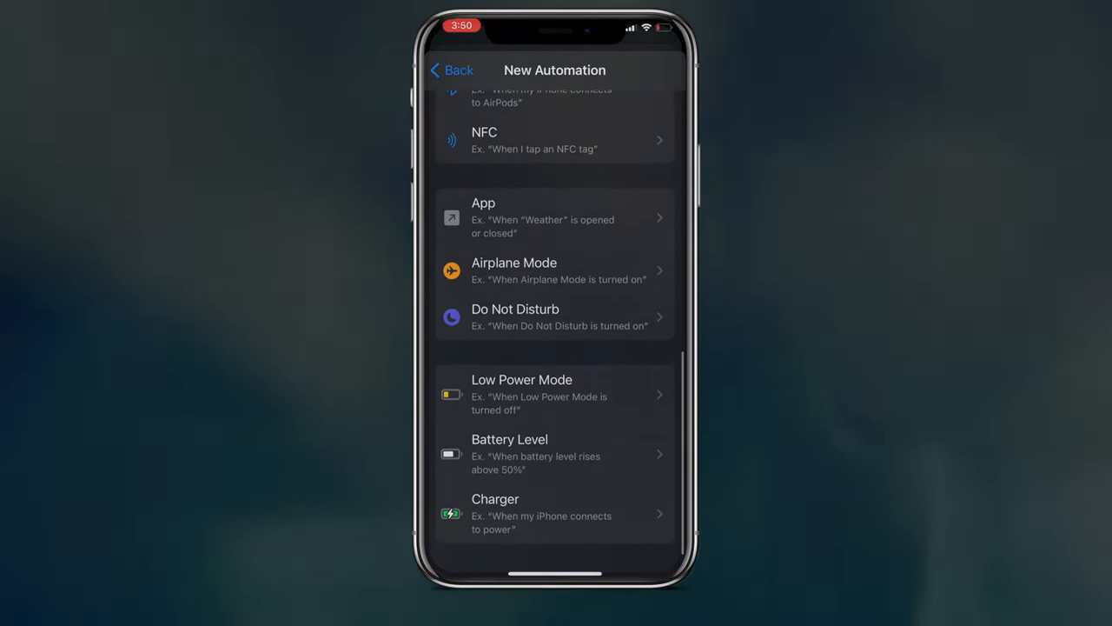
{"action": "scroll", "scroll_direction": "up", "scroll_amount": 3}
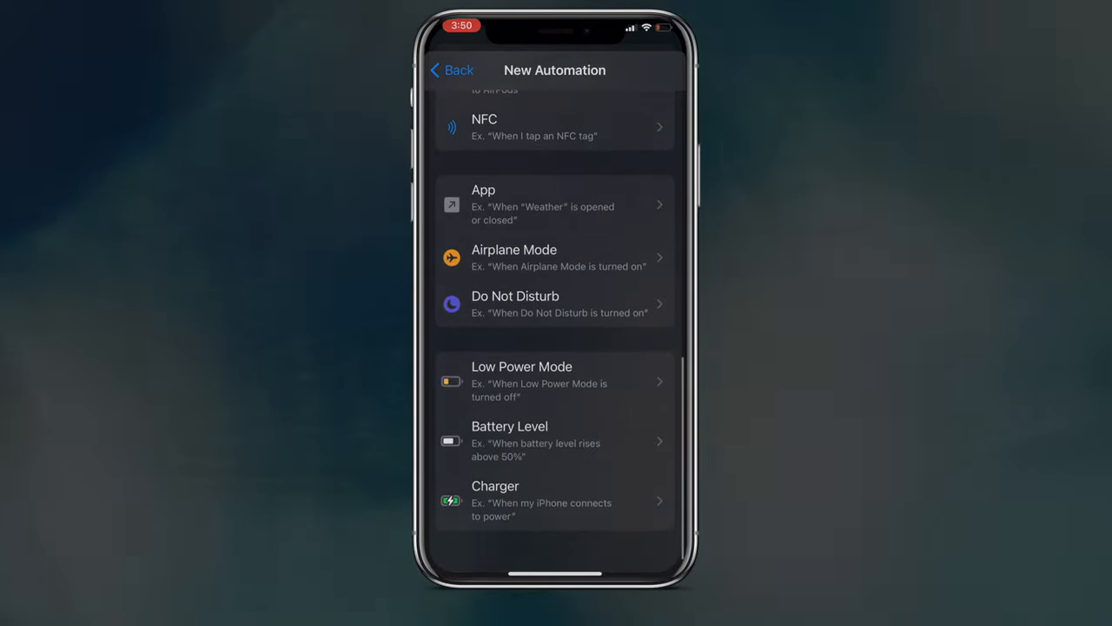
{"action": "scroll", "scroll_direction": "up", "scroll_amount": 3}
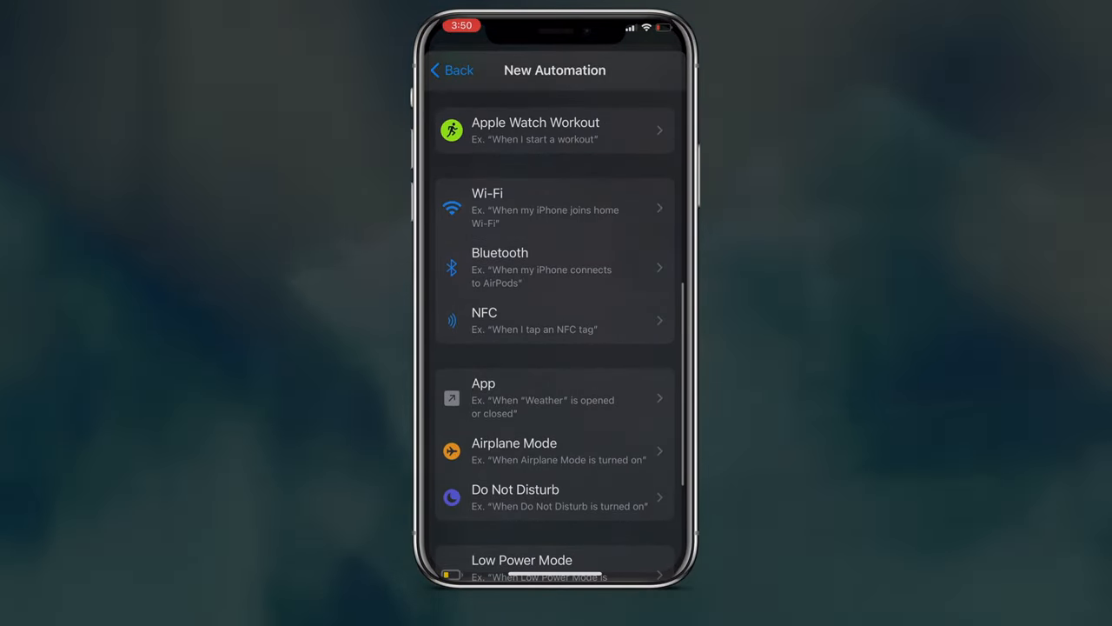
{"action": "scroll", "scroll_direction": "up", "scroll_amount": 3}
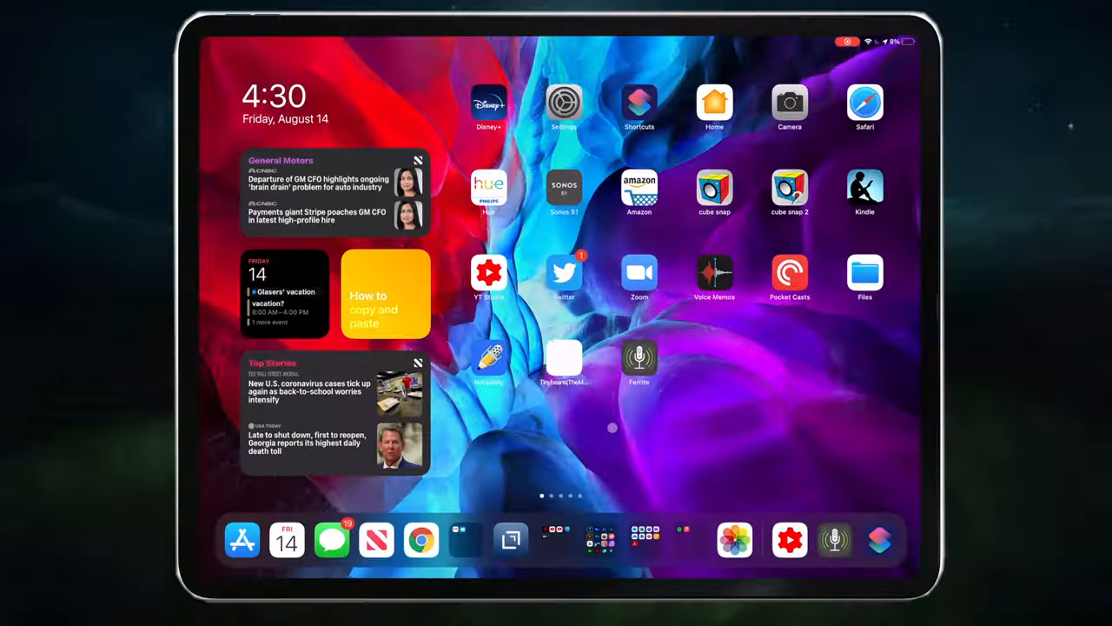
{"action": "left_click", "coordinate": [639, 101]}
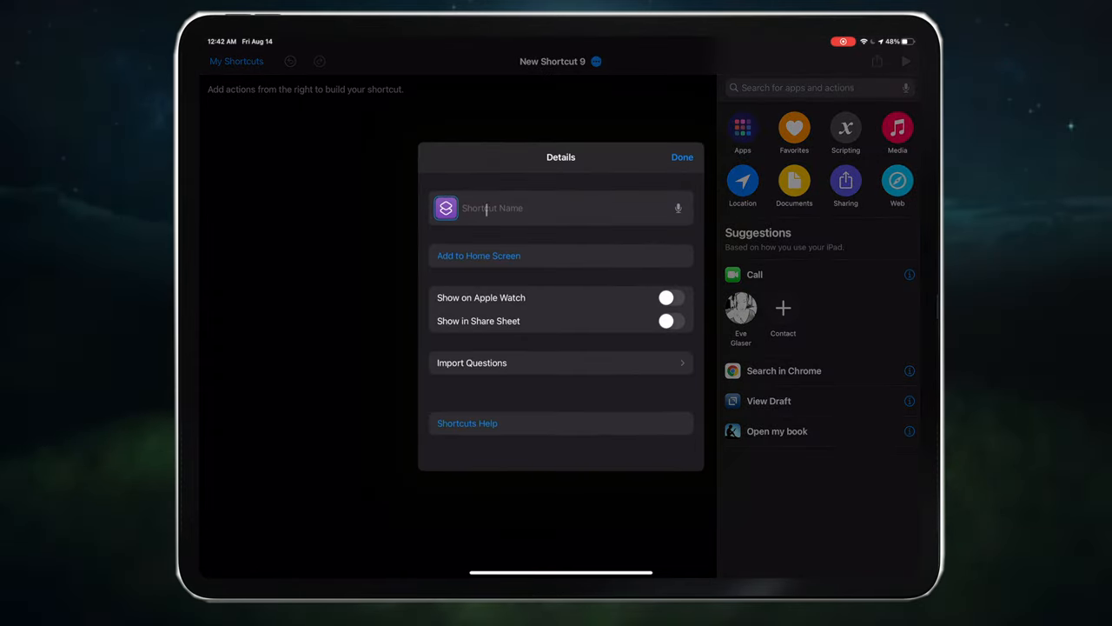
- Name the shortcut 'Night Read' and confirm to reach its empty editor
{"action": "type", "text": "Night"}
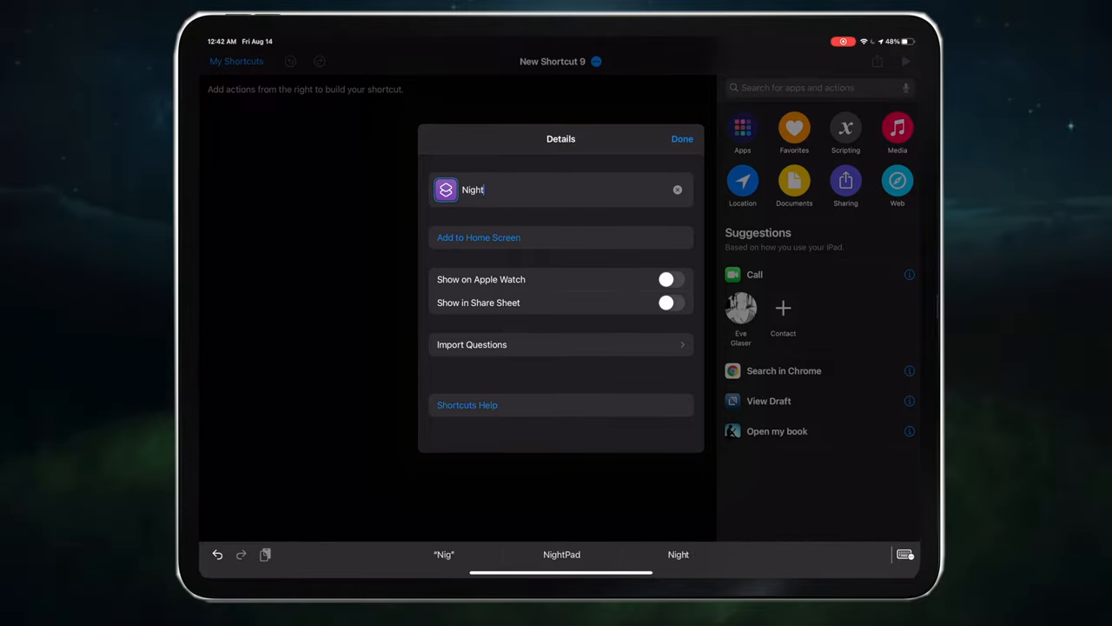
{"action": "type", "text": "Read"}
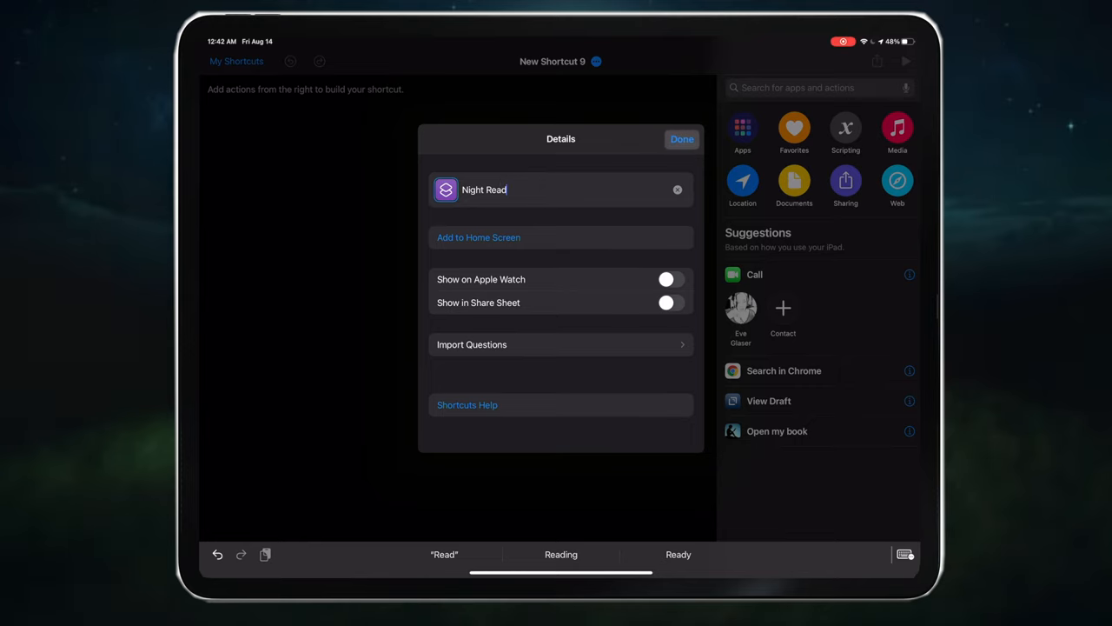
{"action": "left_click", "coordinate": [681, 139]}
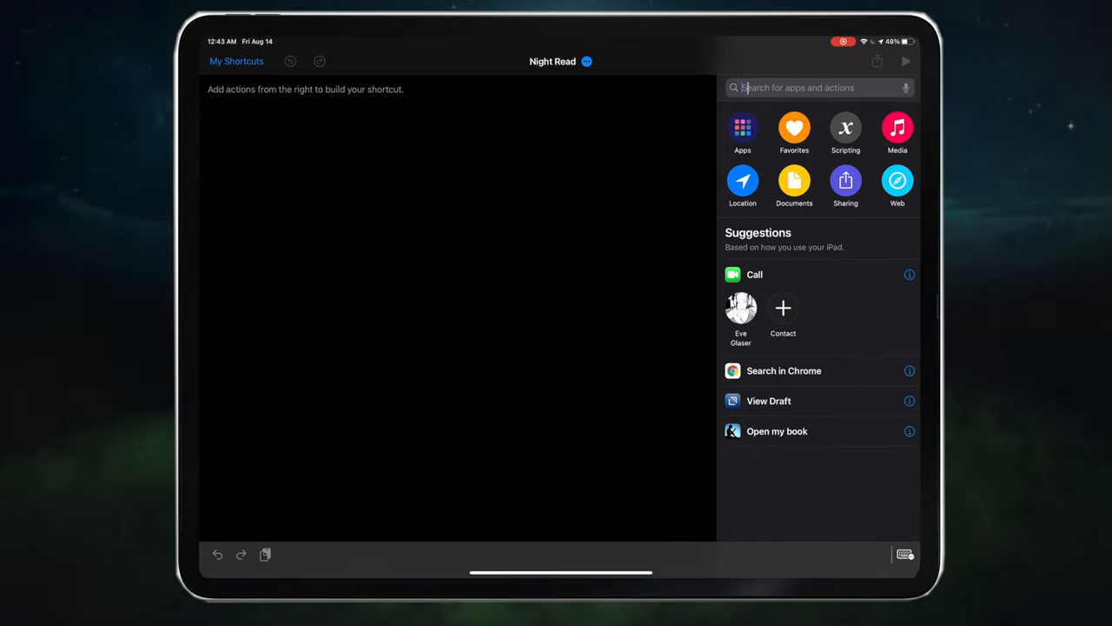
- Add the Current Date action as the first step and search for the next date action
{"action": "type", "text": "Date"}
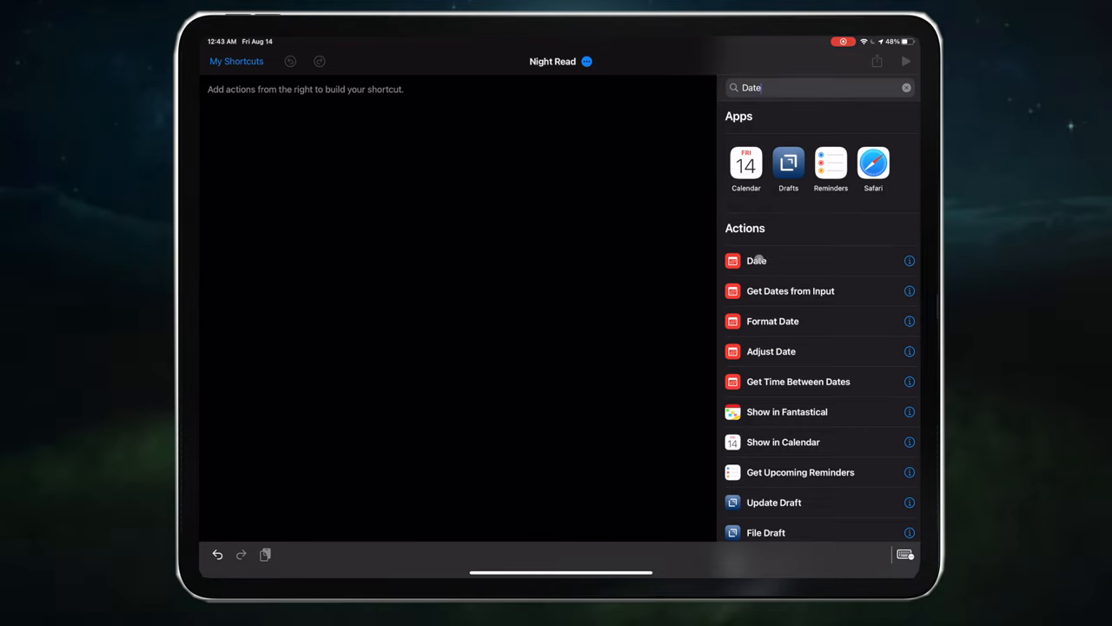
{"action": "left_click", "coordinate": [758, 261]}
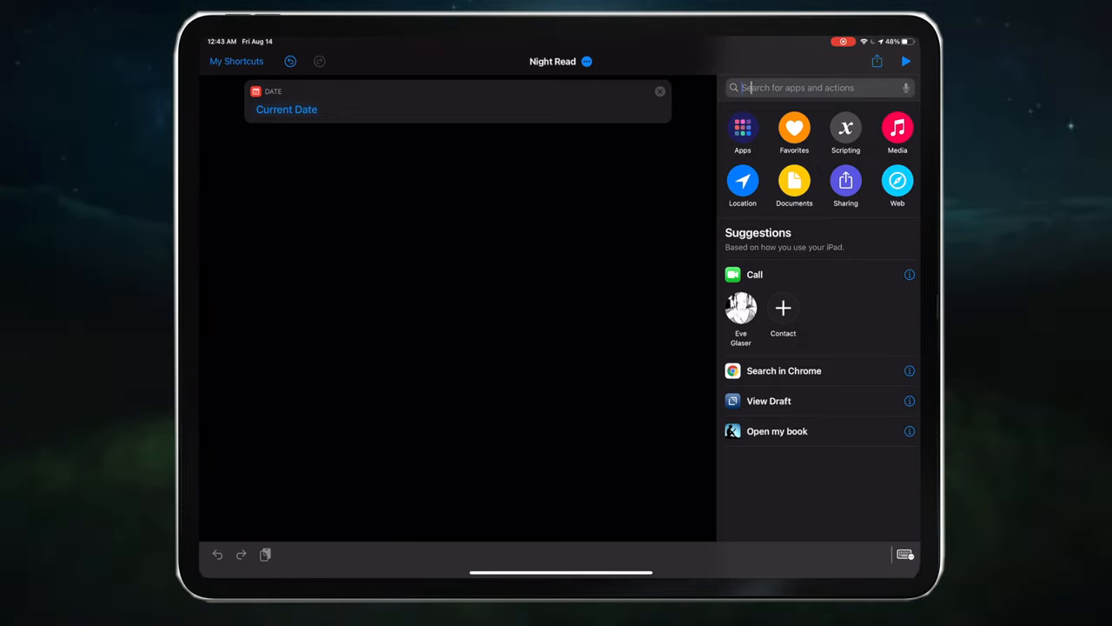
{"action": "type", "text": "Date for"}
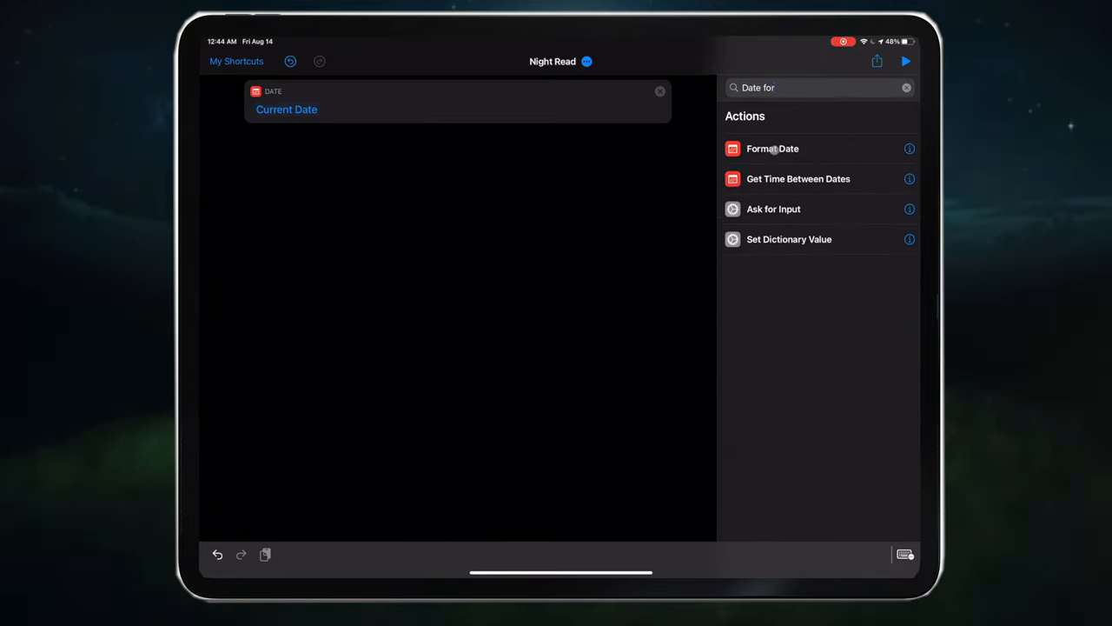
- Add a Format Date action after Current Date and switch its date format to Custom
{"action": "left_click", "coordinate": [772, 148]}
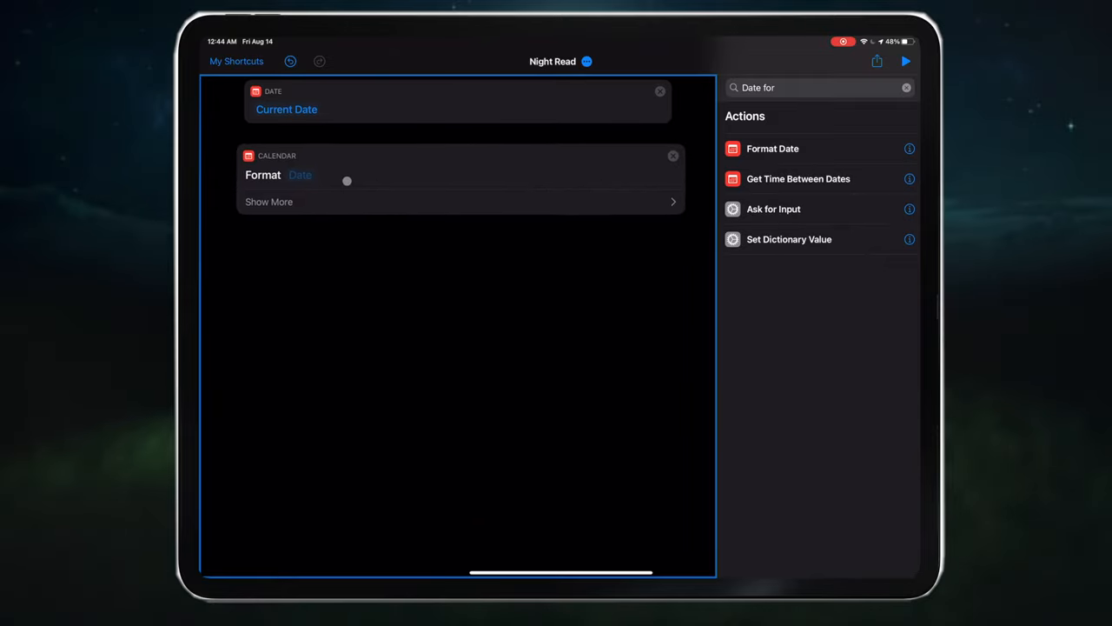
{"action": "left_click", "coordinate": [908, 87]}
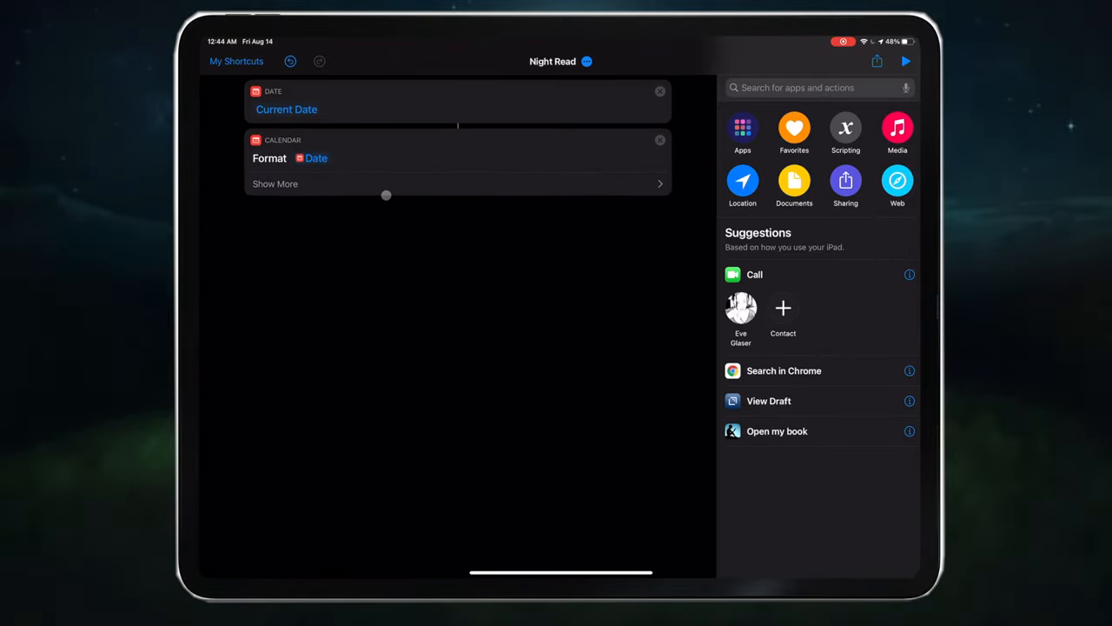
{"action": "left_click", "coordinate": [275, 184]}
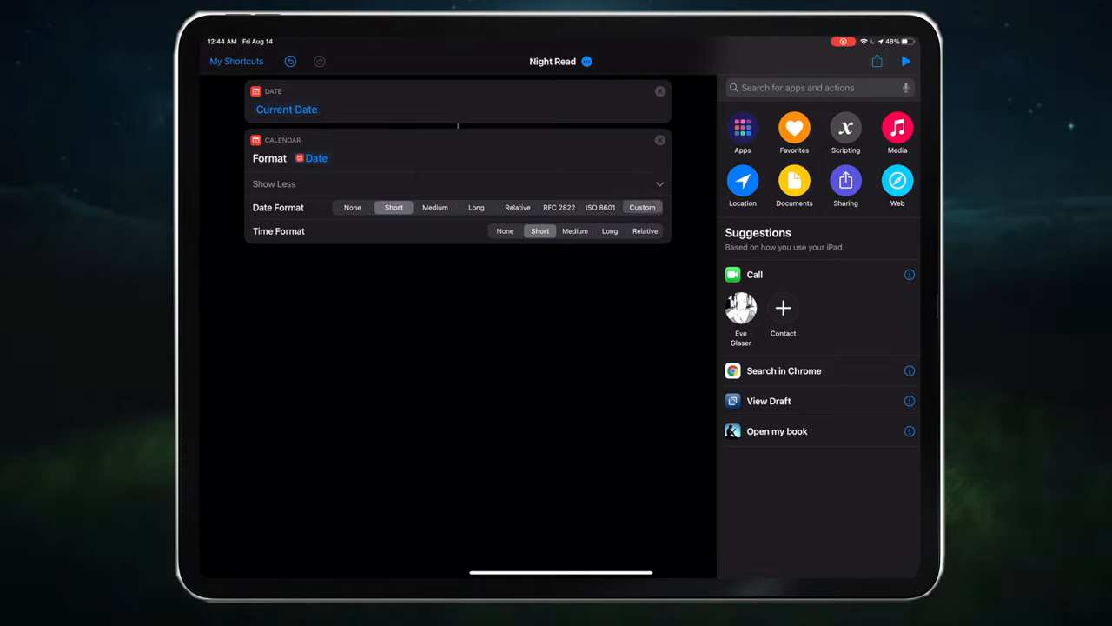
{"action": "left_click", "coordinate": [643, 207]}
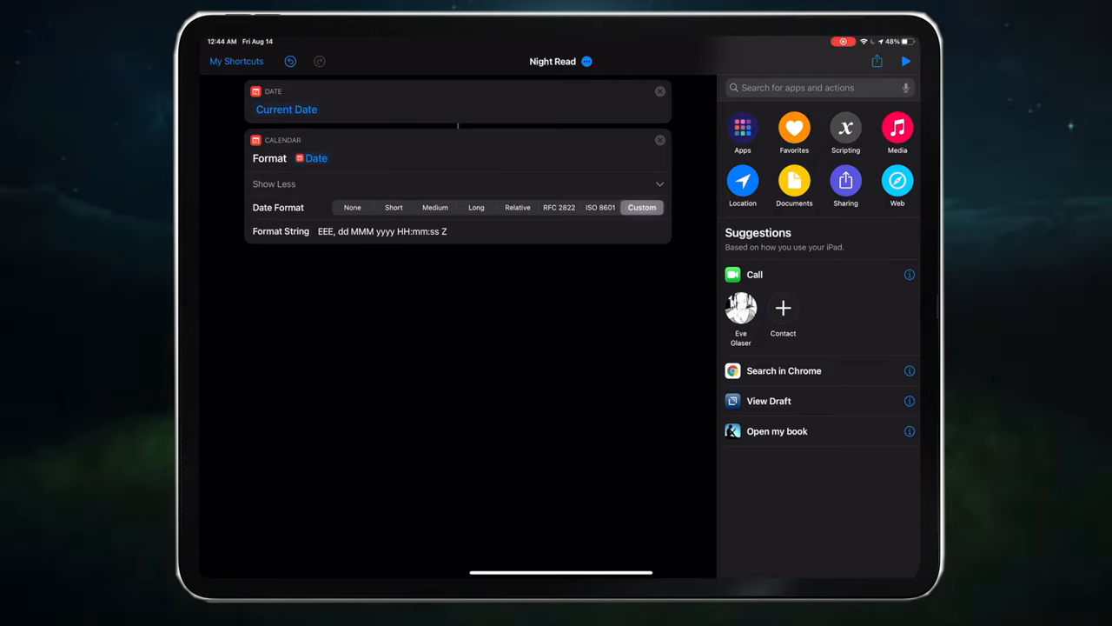
{"action": "left_click", "coordinate": [382, 232]}
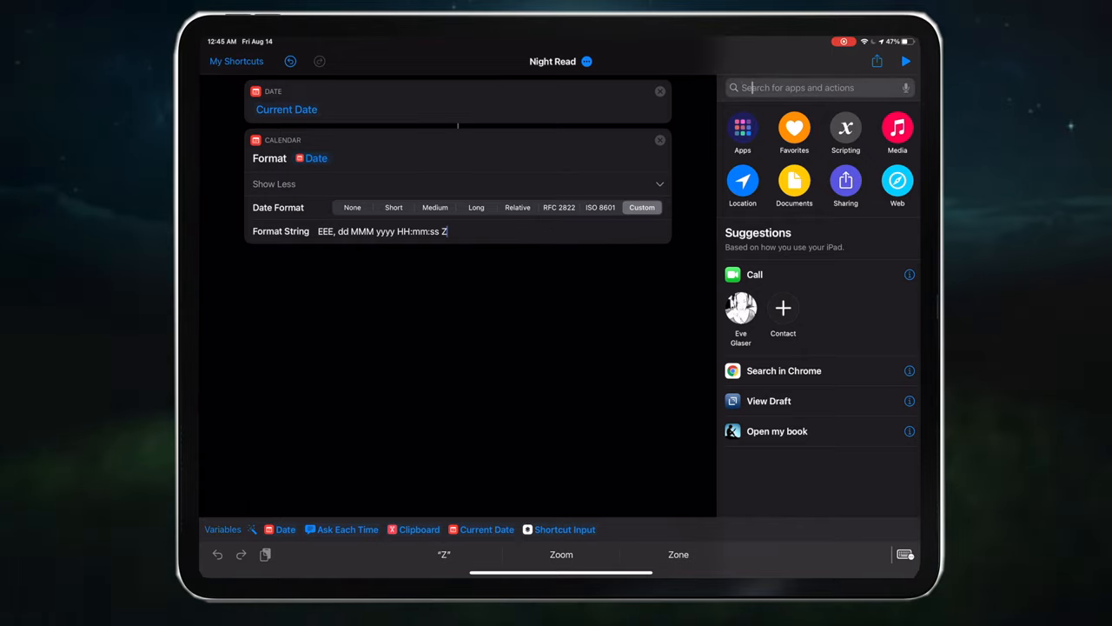
- Preview the formatted date with Quick Look and trim the custom format string to 'HH'
{"action": "type", "text": "Quick"}
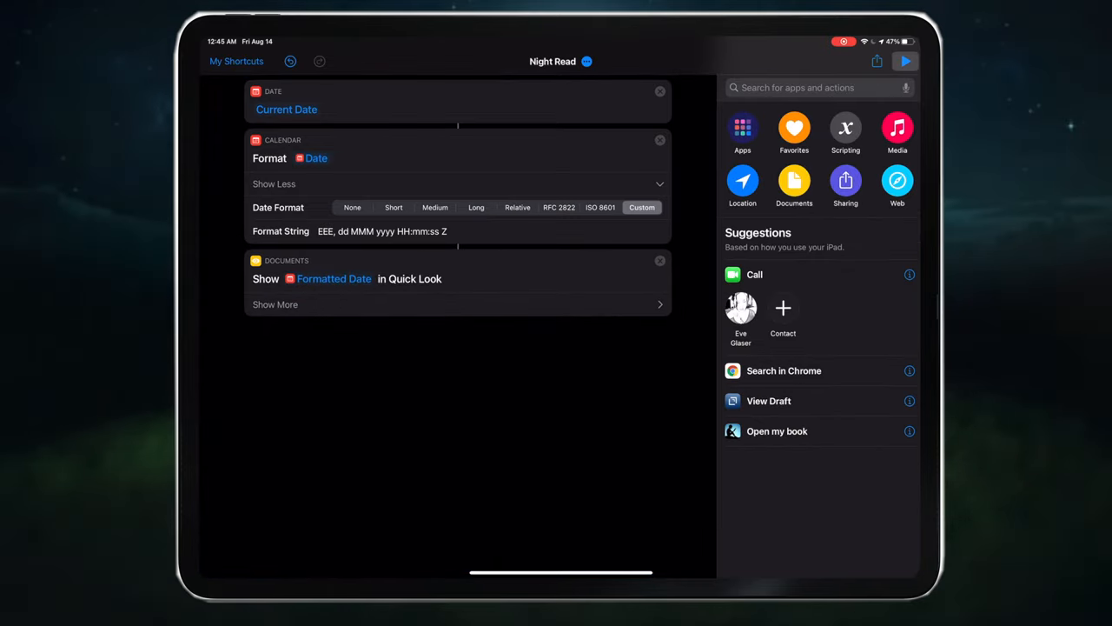
{"action": "left_click", "coordinate": [905, 60]}
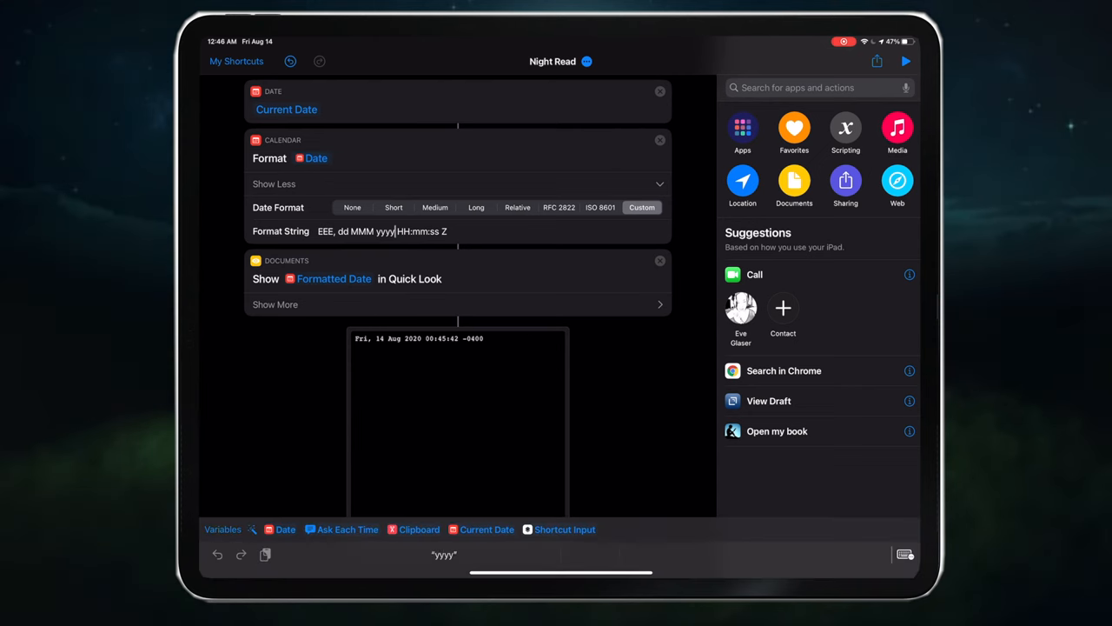
{"action": "key", "text": "backspace"}
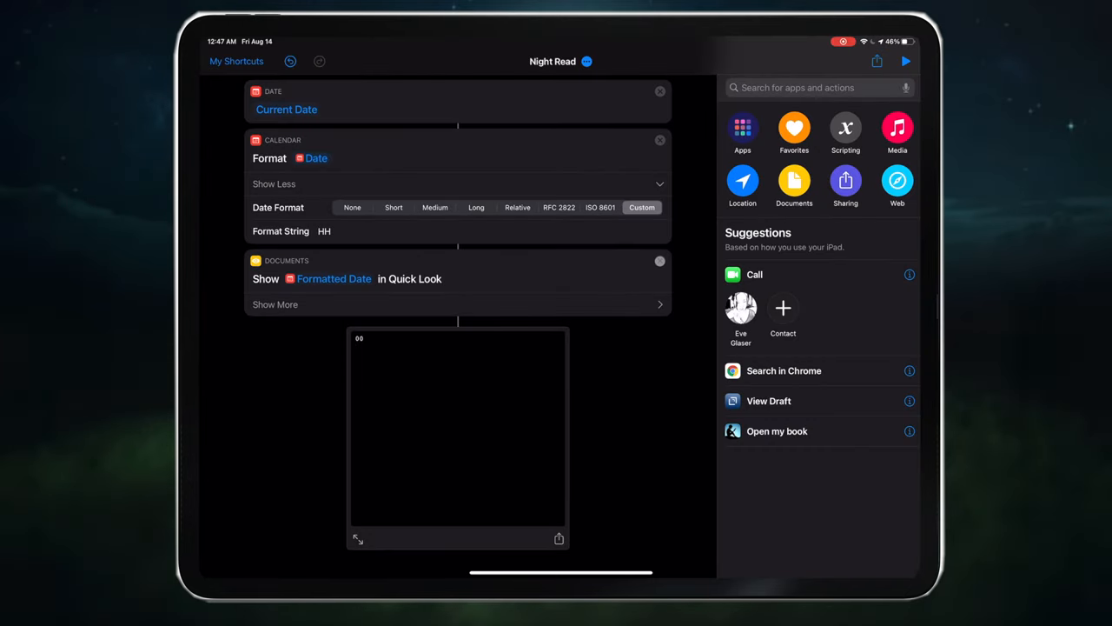
{"action": "left_click", "coordinate": [661, 261]}
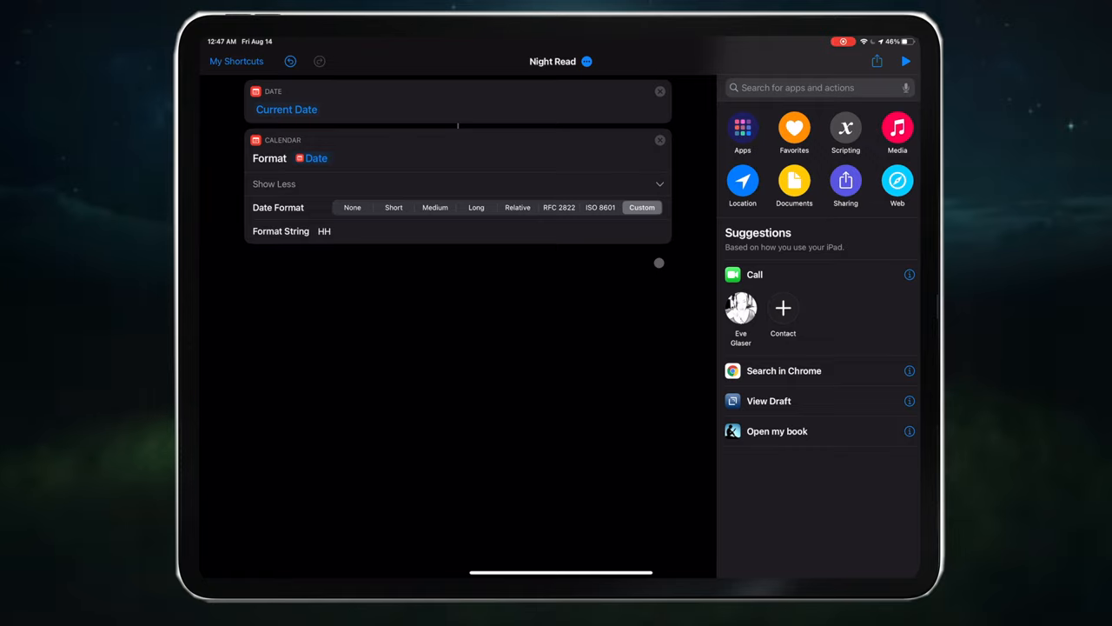
{"action": "mouse_move", "coordinate": [638, 302]}
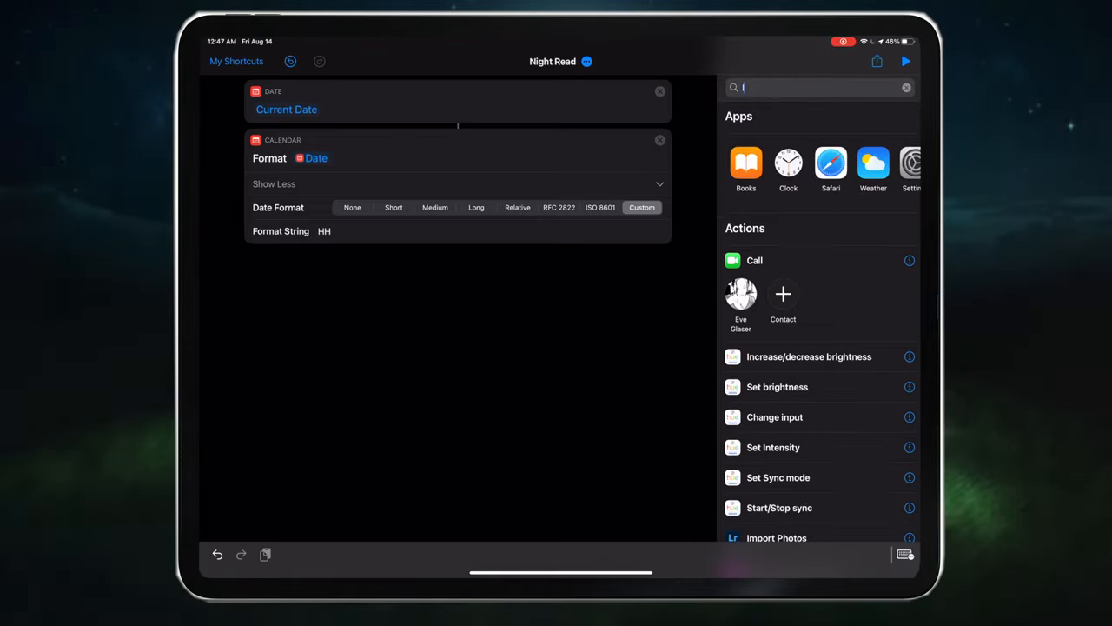
- Add an If block with Otherwise and End If testing Formatted Date, condition unset
{"action": "type", "text": "If"}
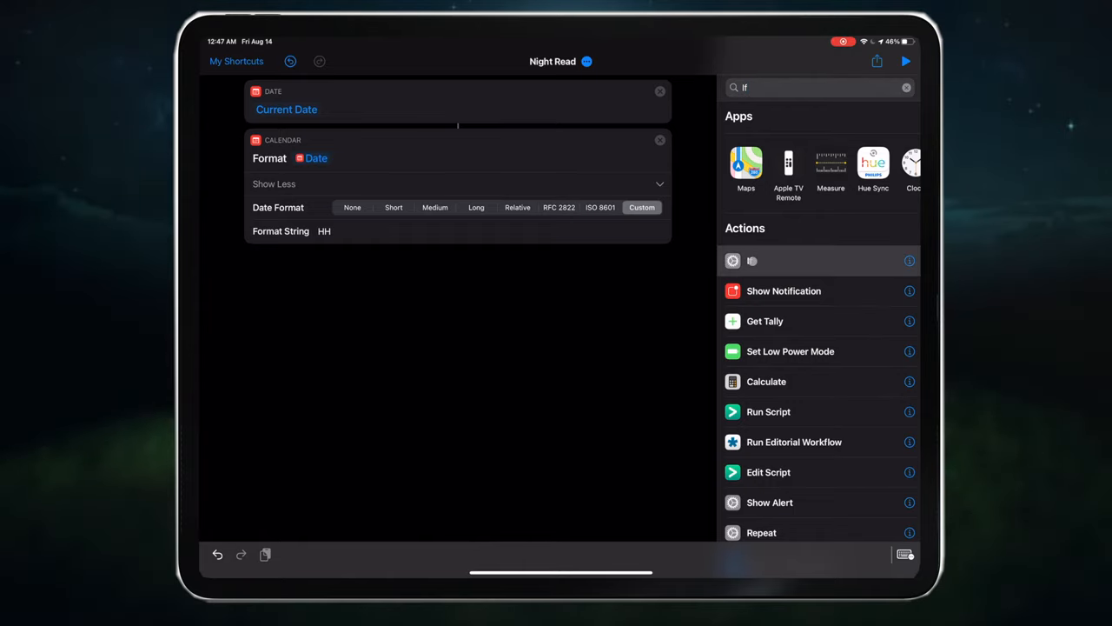
{"action": "left_click", "coordinate": [749, 261]}
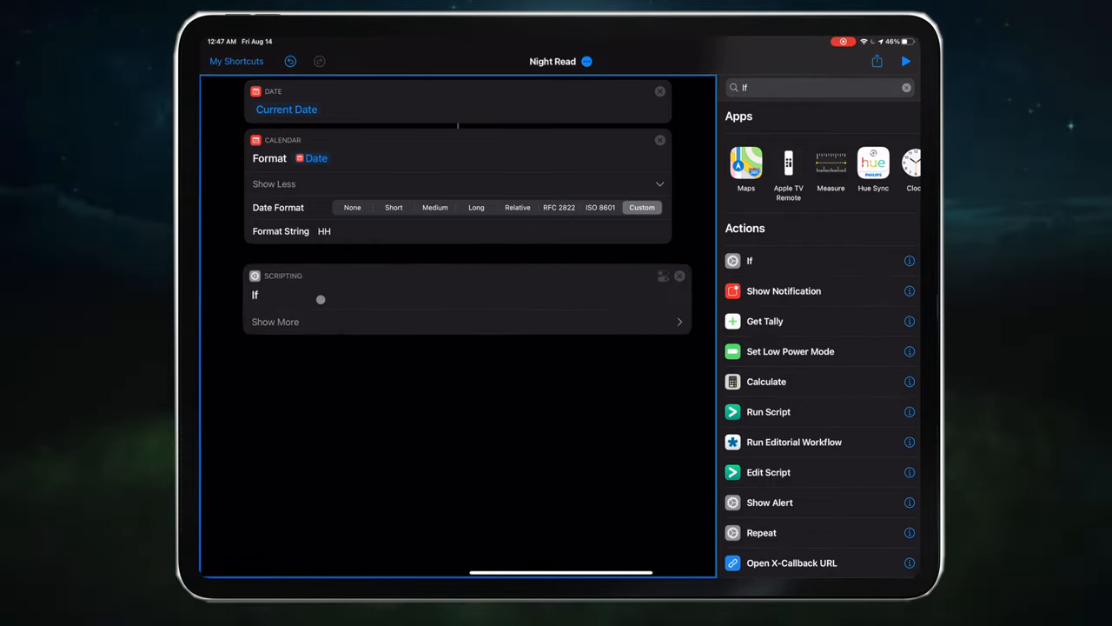
{"action": "left_click", "coordinate": [749, 260]}
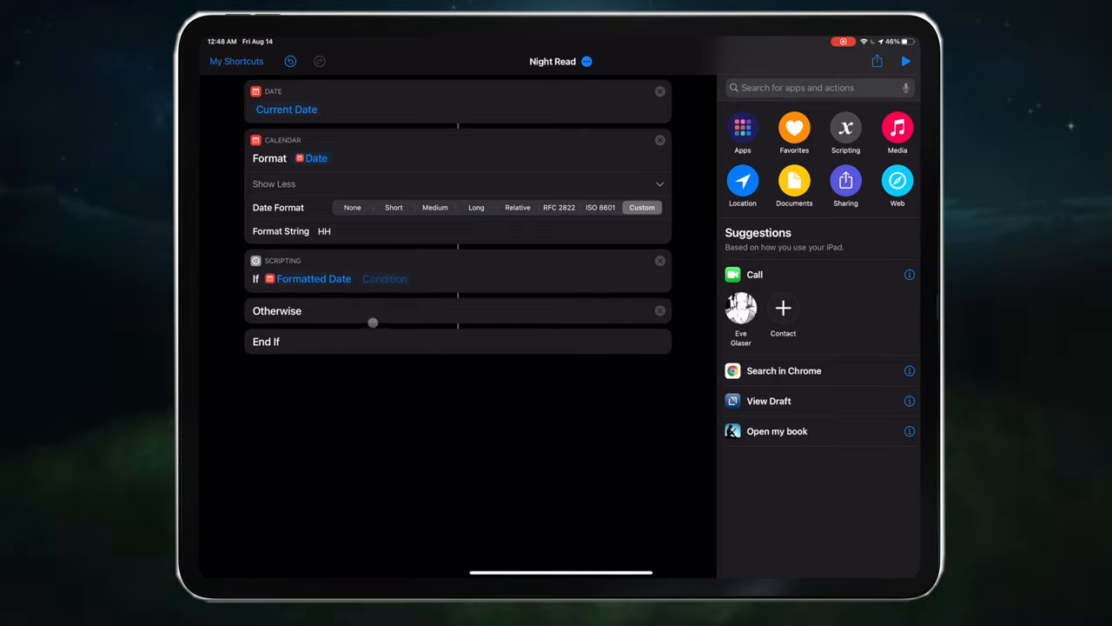
- Change the Formatted Date variable's type in the If block from Text to Number
{"action": "left_click", "coordinate": [313, 278]}
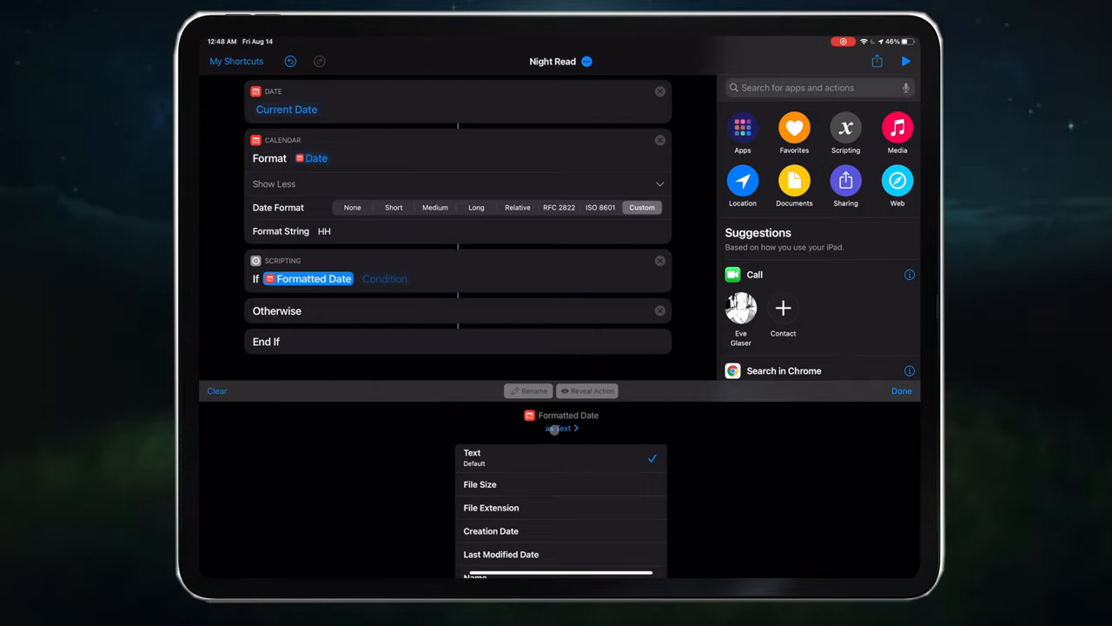
{"action": "left_click", "coordinate": [561, 427]}
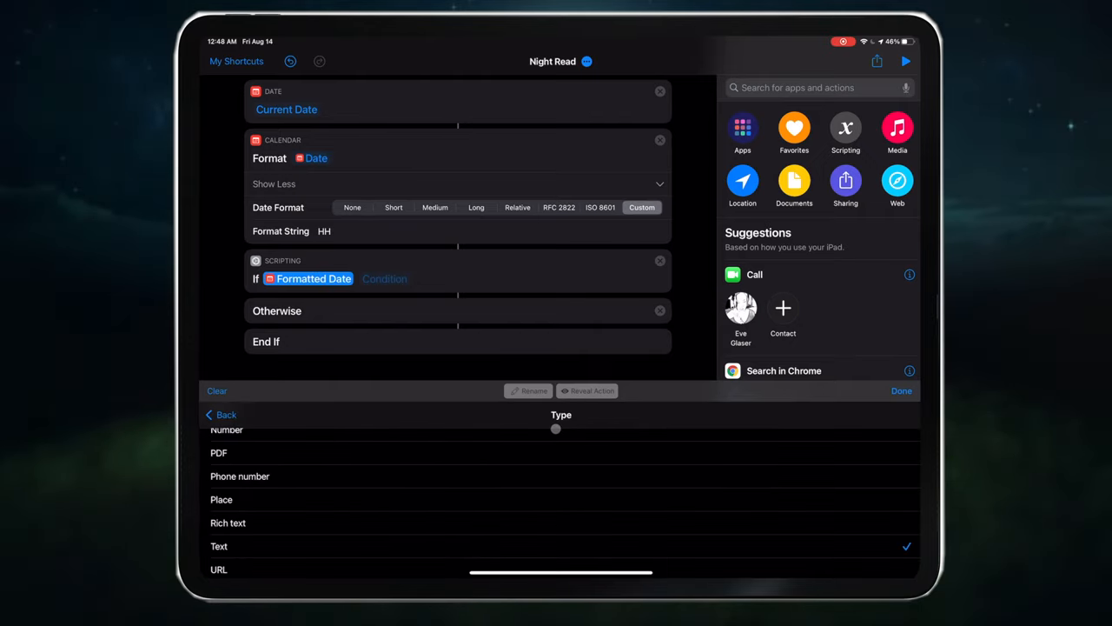
{"action": "scroll", "scroll_direction": "down", "scroll_amount": 3}
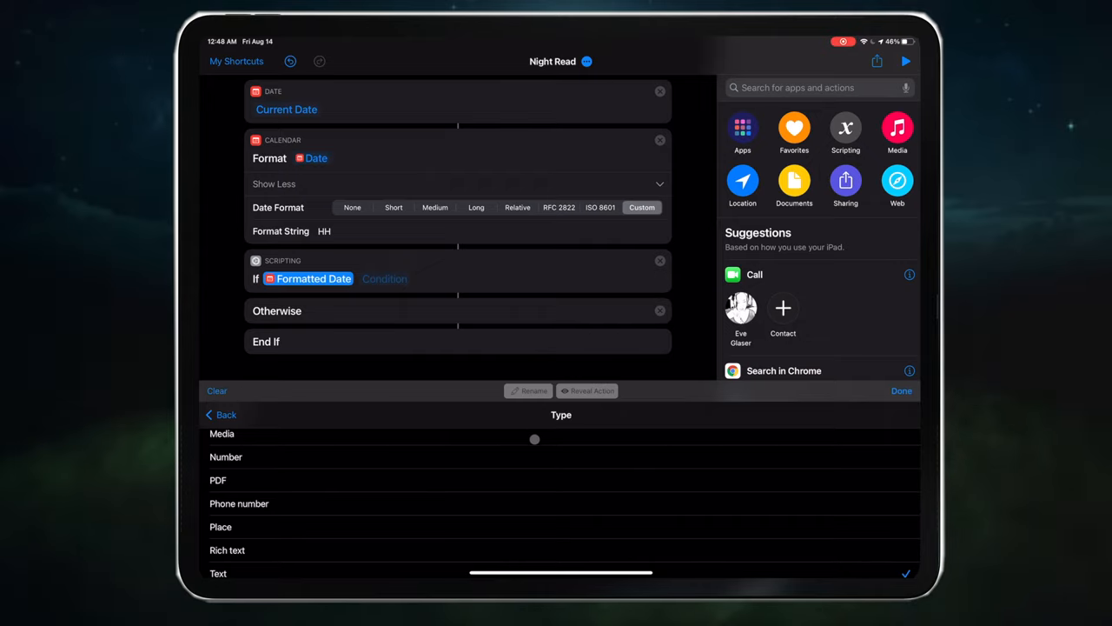
{"action": "left_click", "coordinate": [226, 456]}
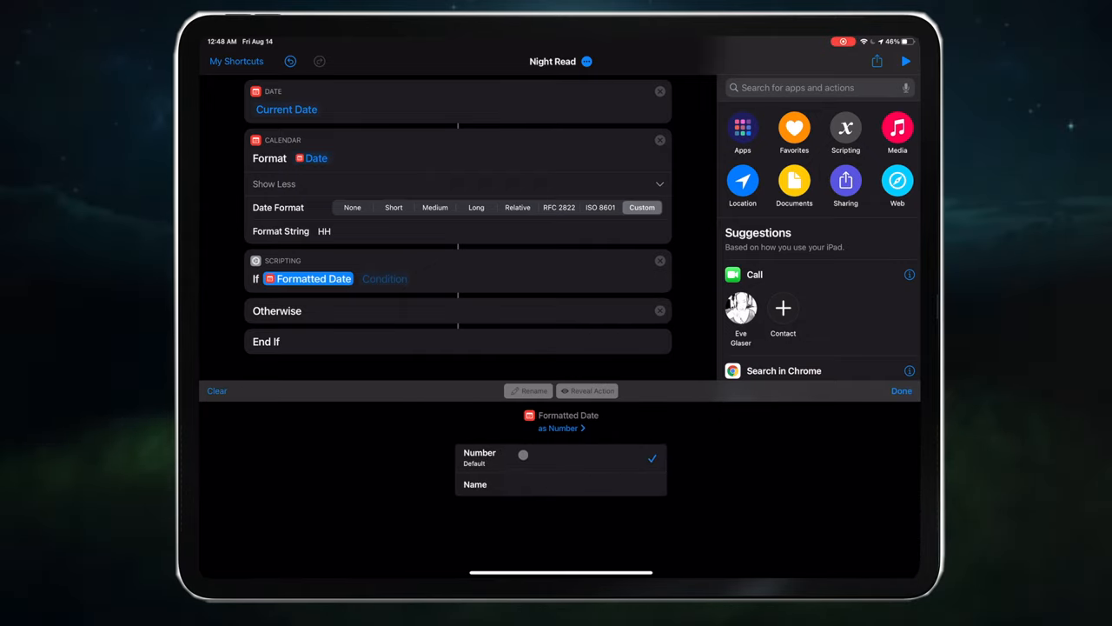
{"action": "left_click", "coordinate": [900, 389]}
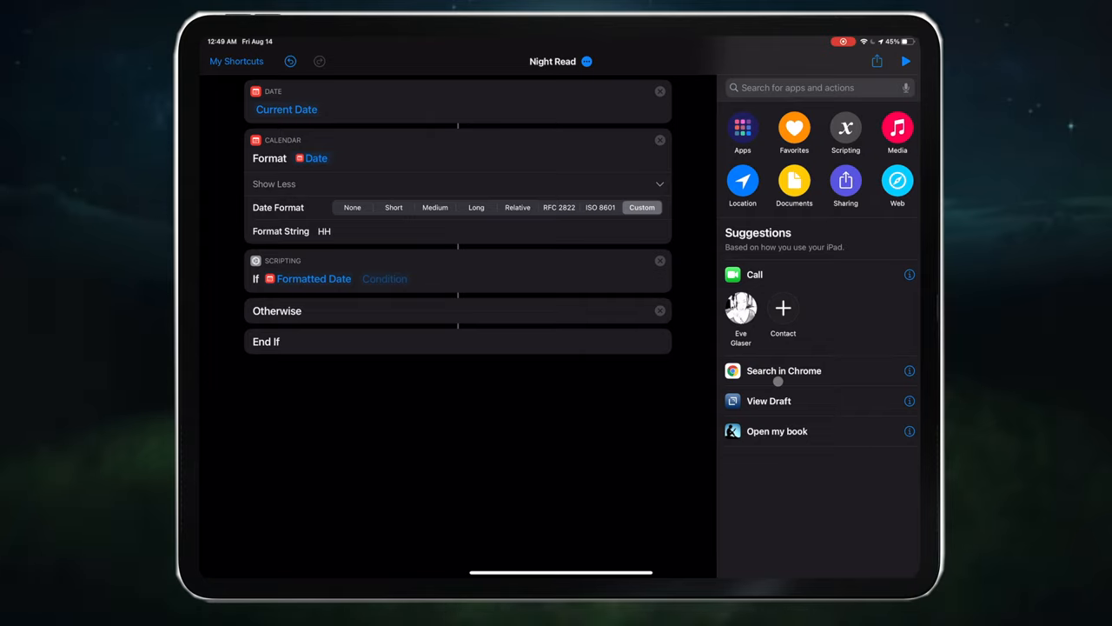
- Set the If condition to Formatted Date is greater than 21
{"action": "left_click", "coordinate": [384, 278]}
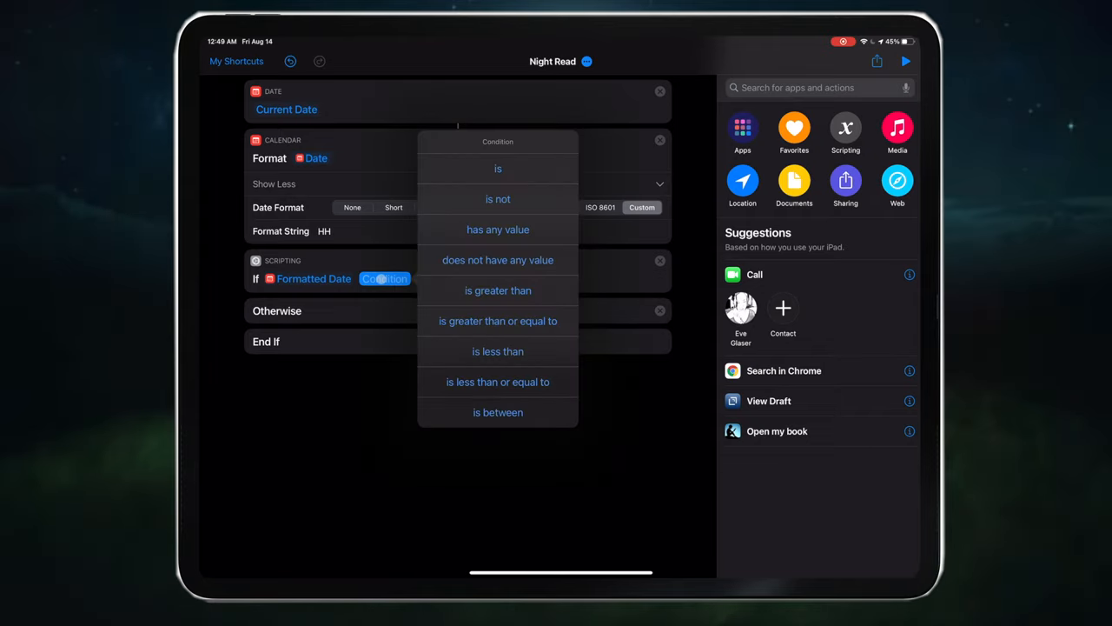
{"action": "left_click", "coordinate": [497, 290]}
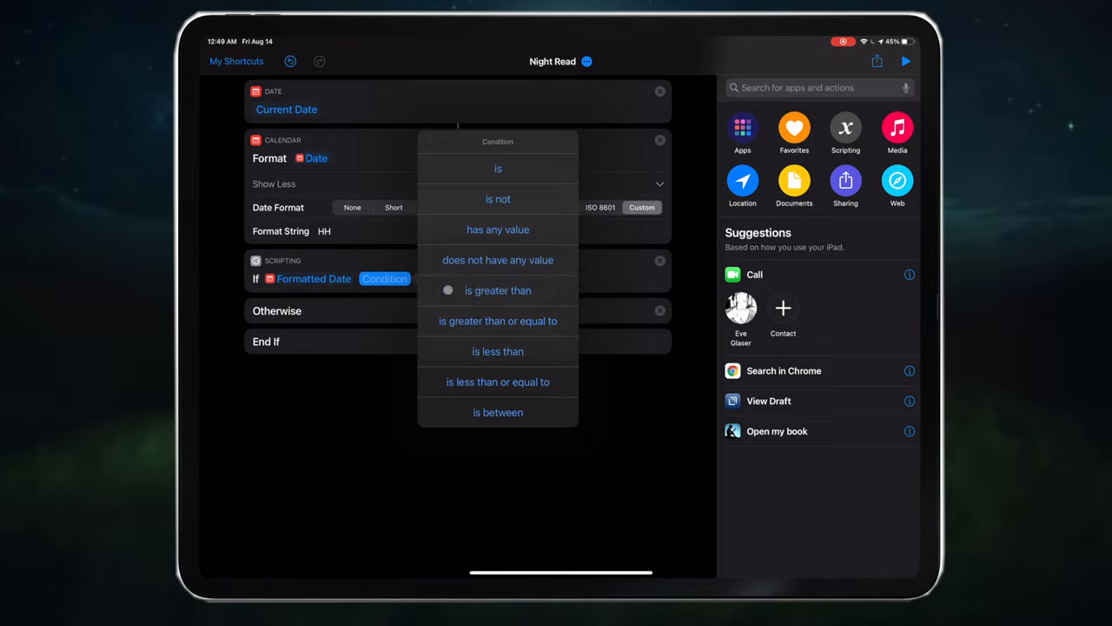
{"action": "left_click", "coordinate": [497, 291]}
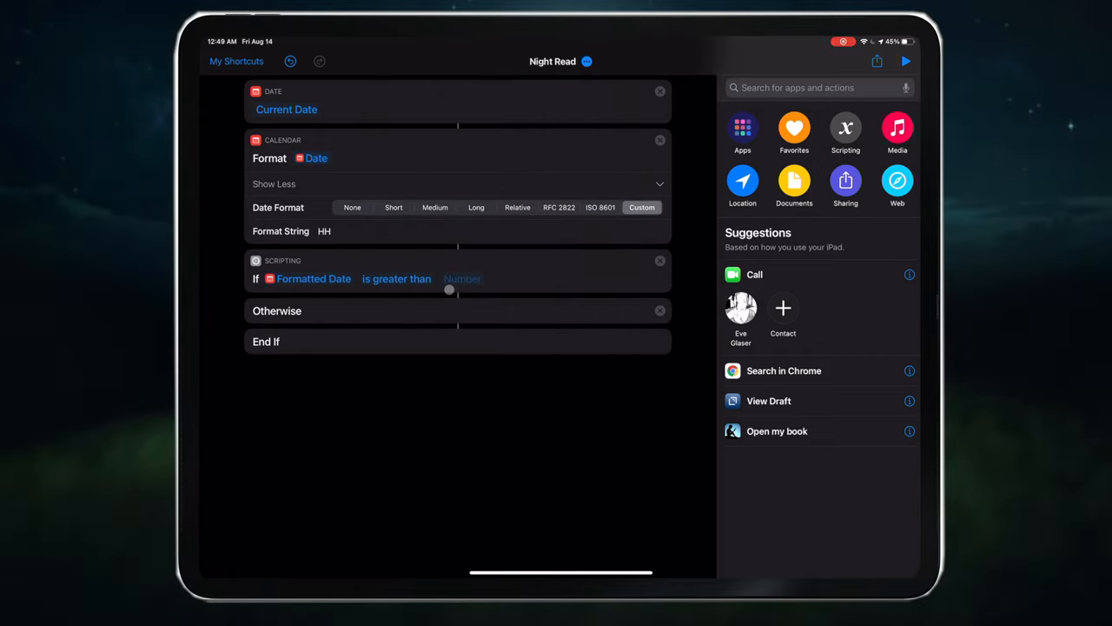
{"action": "left_click", "coordinate": [463, 279]}
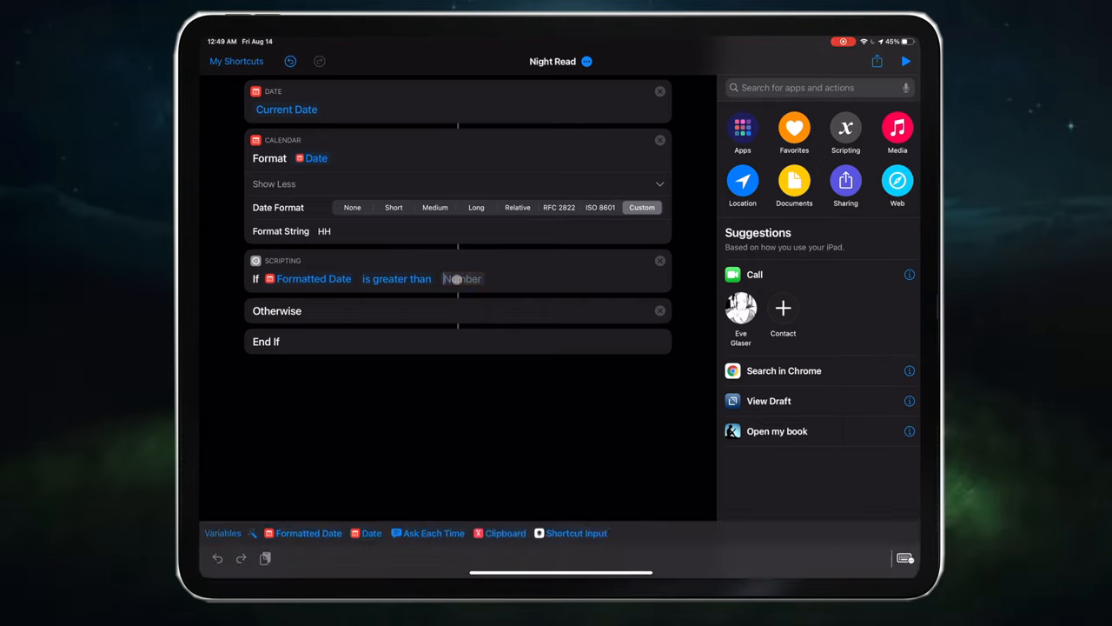
{"action": "type", "text": "2"}
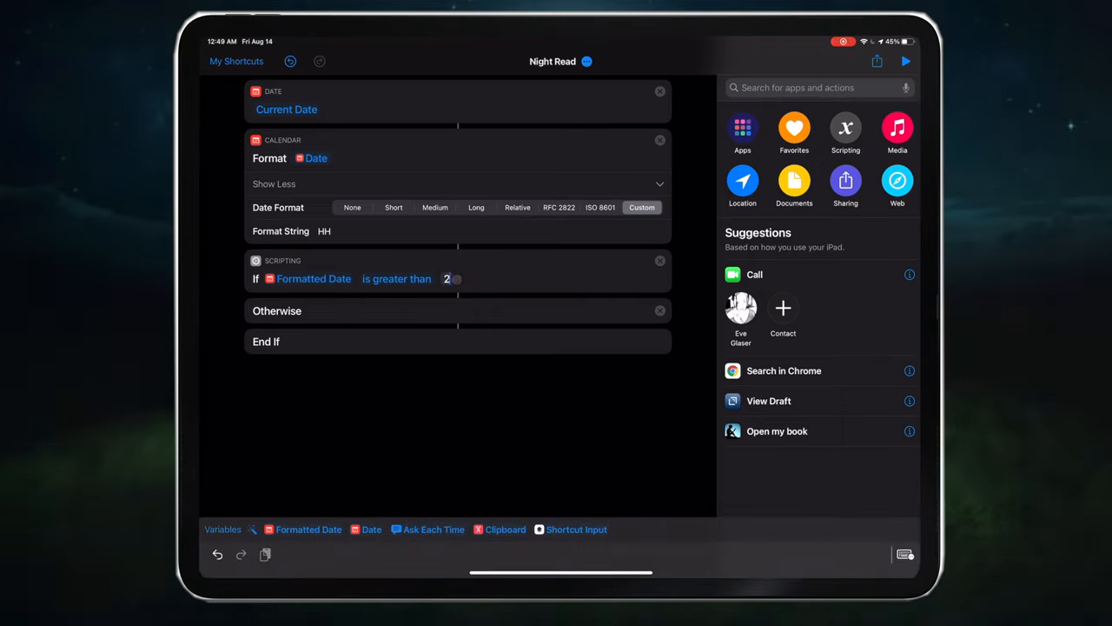
{"action": "type", "text": "1"}
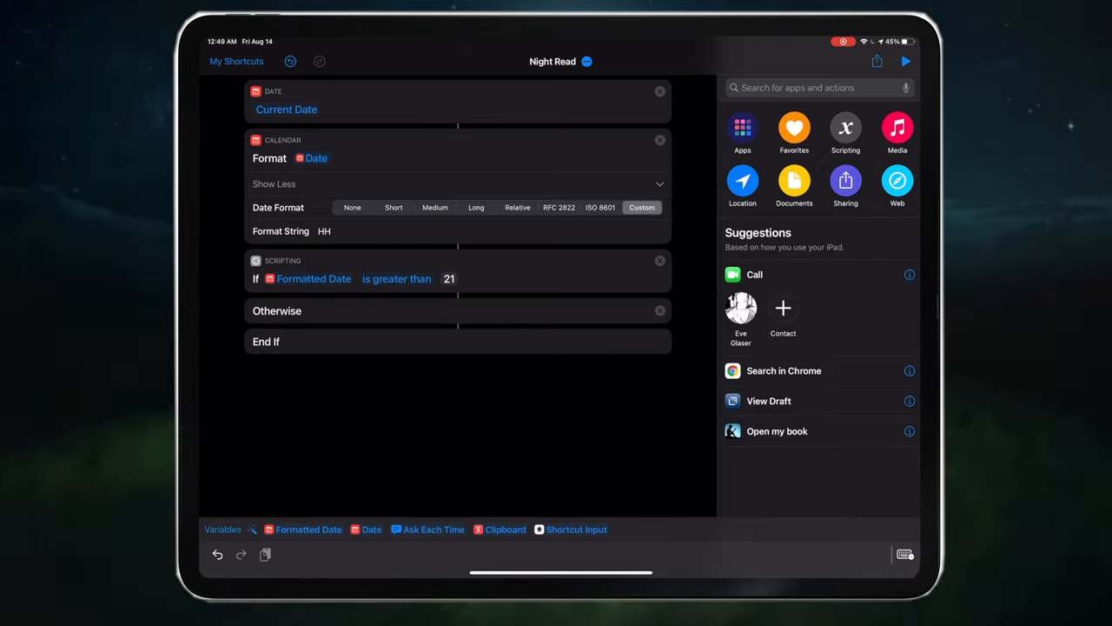
- Add an Open App action inside the If branch and choose Kindle as the app
{"action": "type", "text": "Op"}
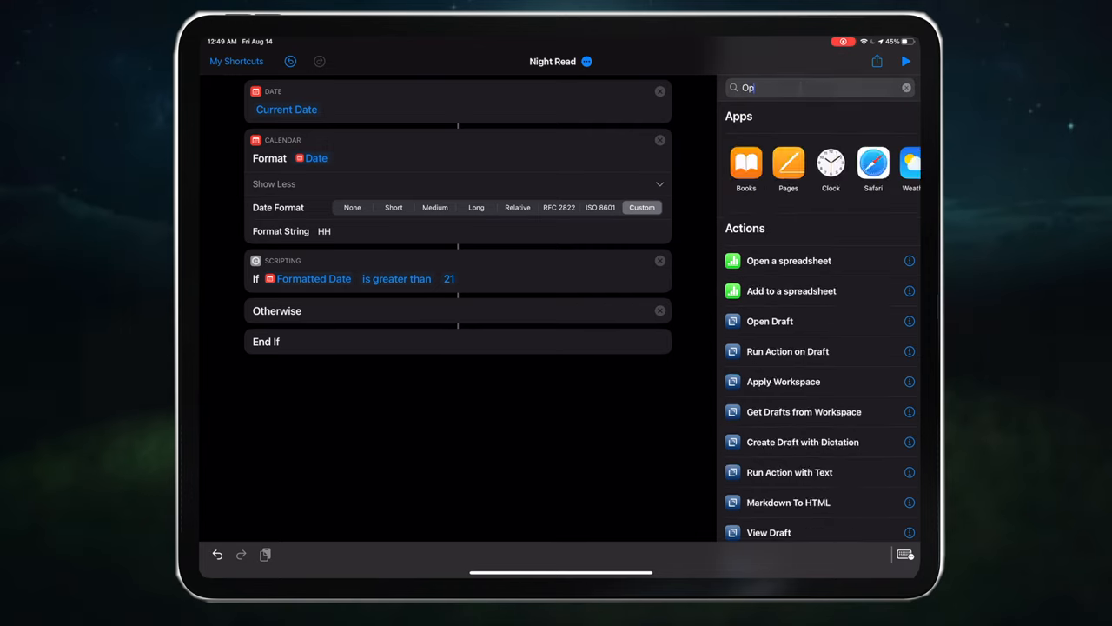
{"action": "type", "text": "en A"}
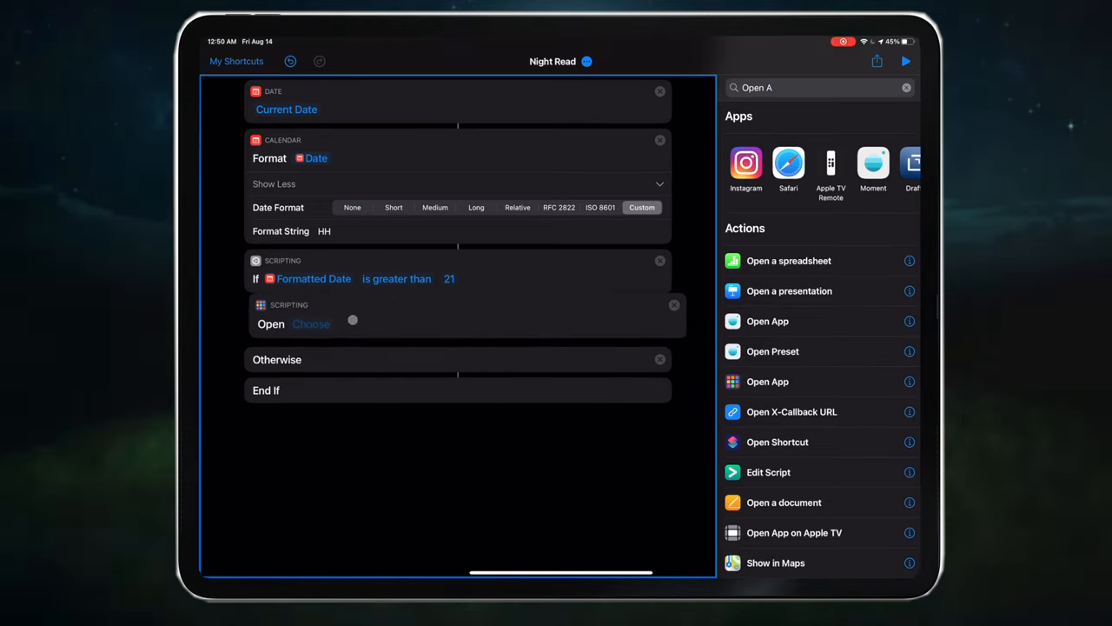
{"action": "left_click", "coordinate": [312, 324]}
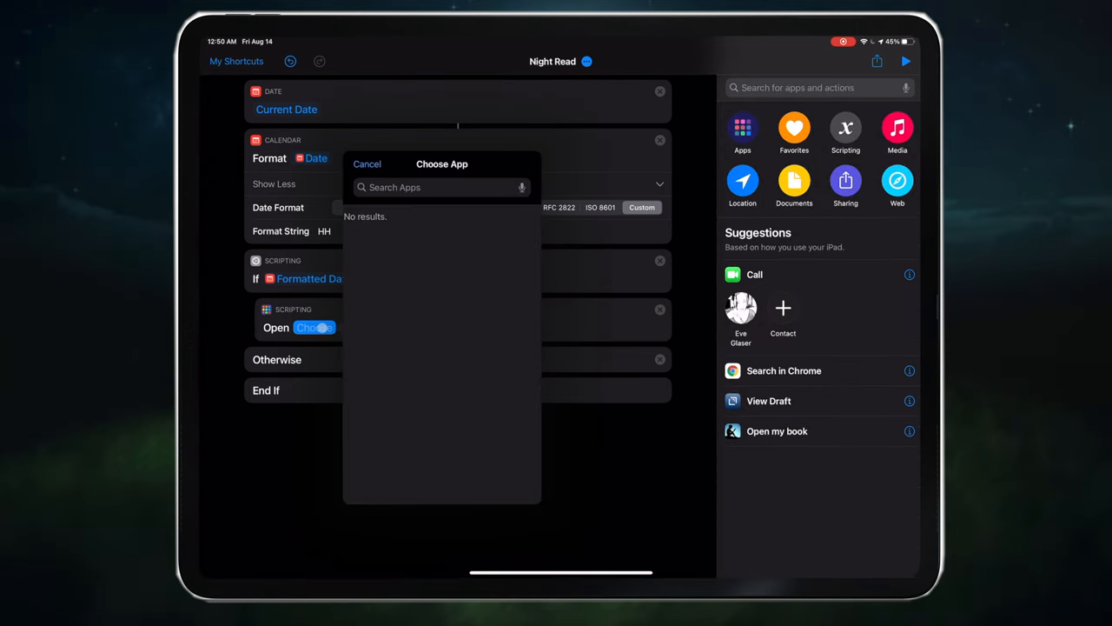
{"action": "left_click", "coordinate": [426, 187]}
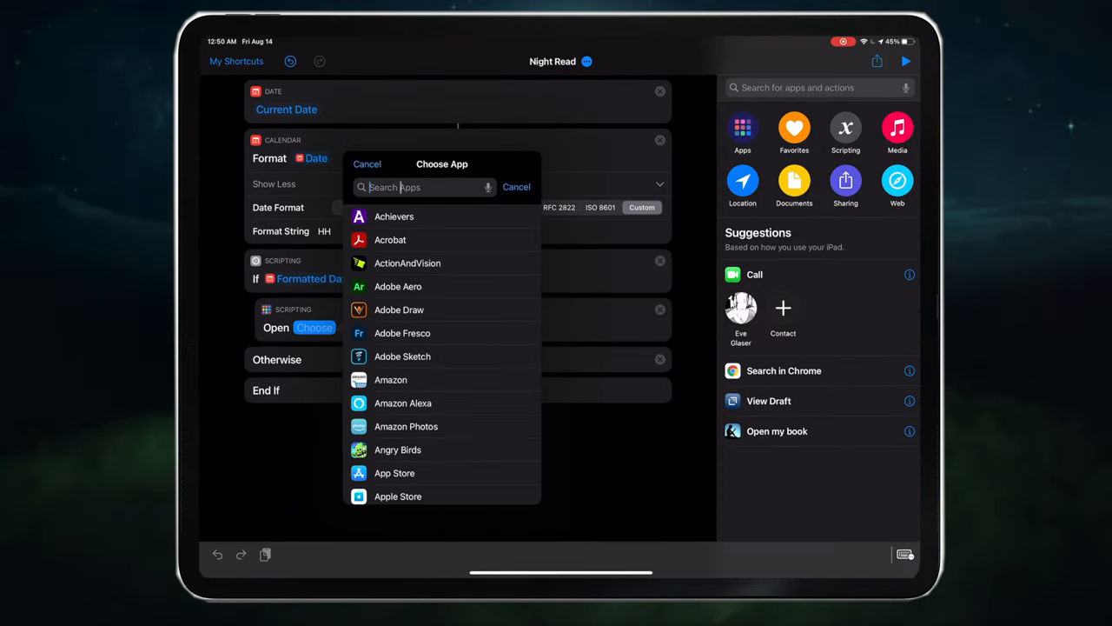
{"action": "type", "text": "Kind"}
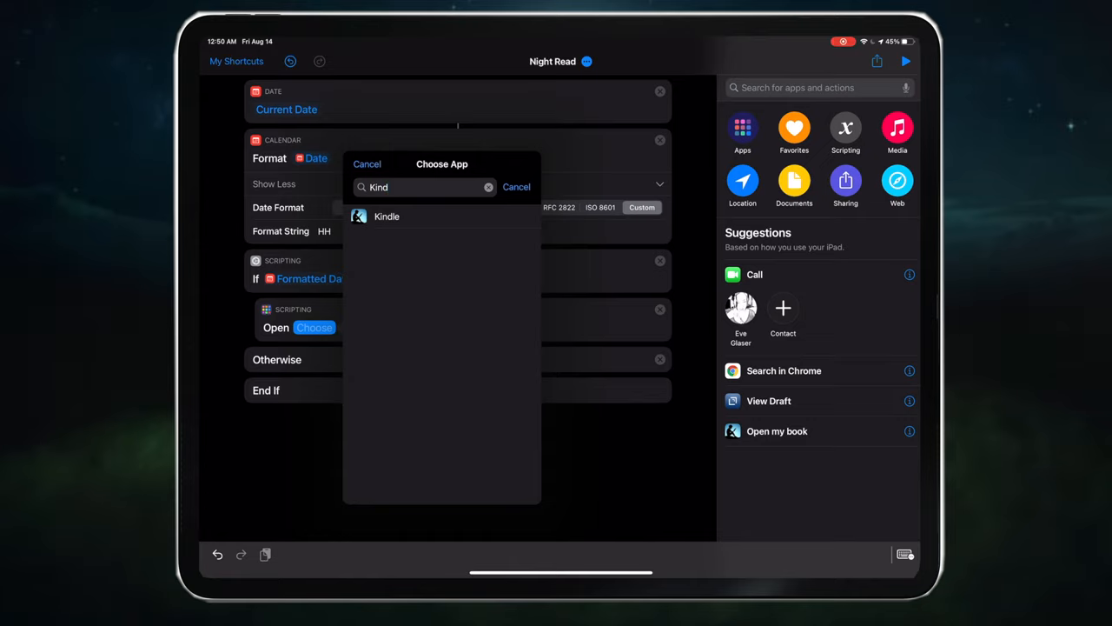
{"action": "left_click", "coordinate": [386, 216]}
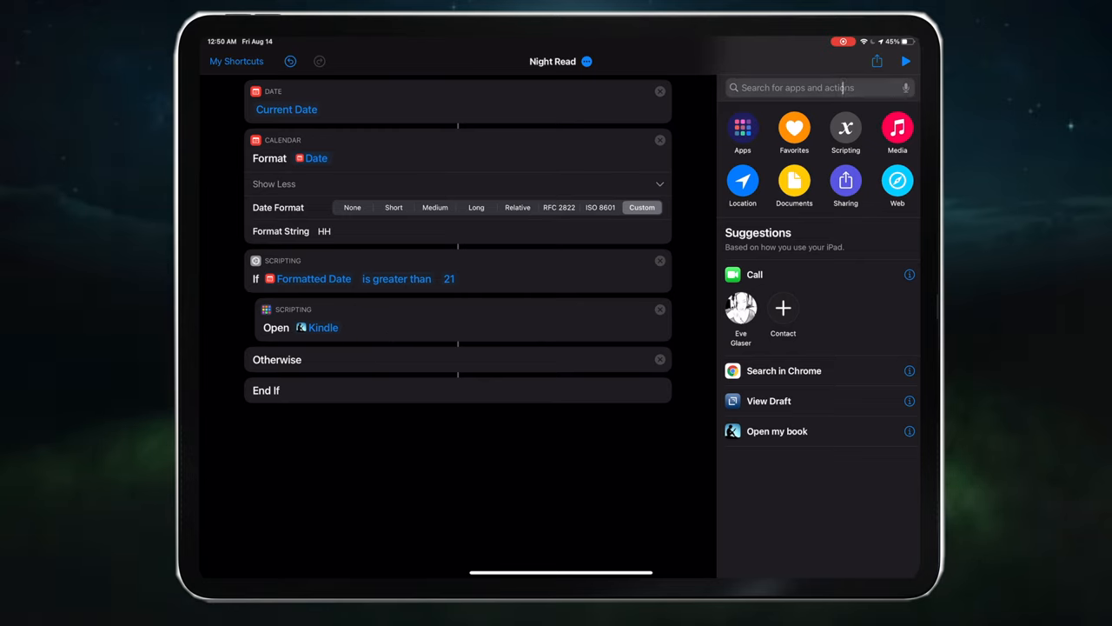
- Add a Set Brightness action under Open Kindle and lower it to 25%
{"action": "type", "text": "Screen b"}
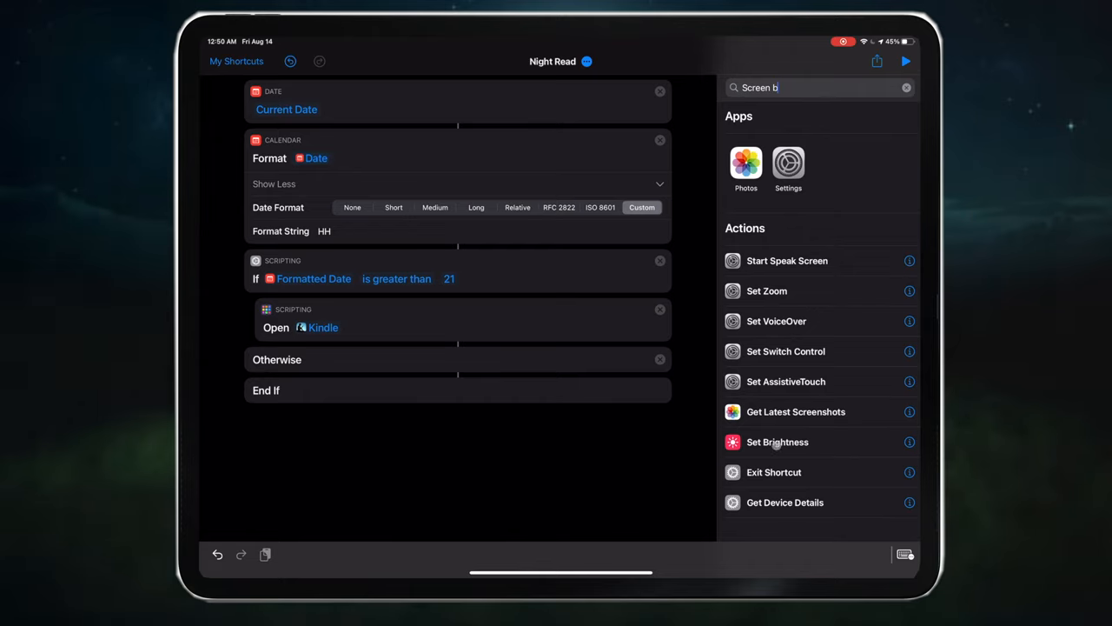
{"action": "left_click", "coordinate": [777, 442]}
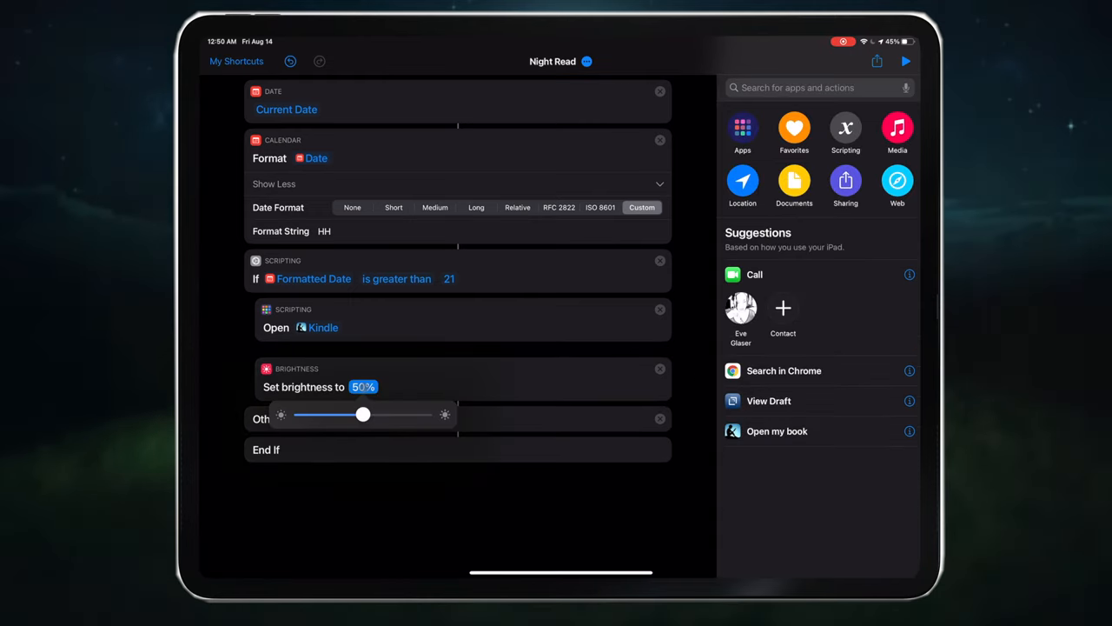
{"action": "left_click_drag", "start_coordinate": [361, 413], "coordinate": [331, 414]}
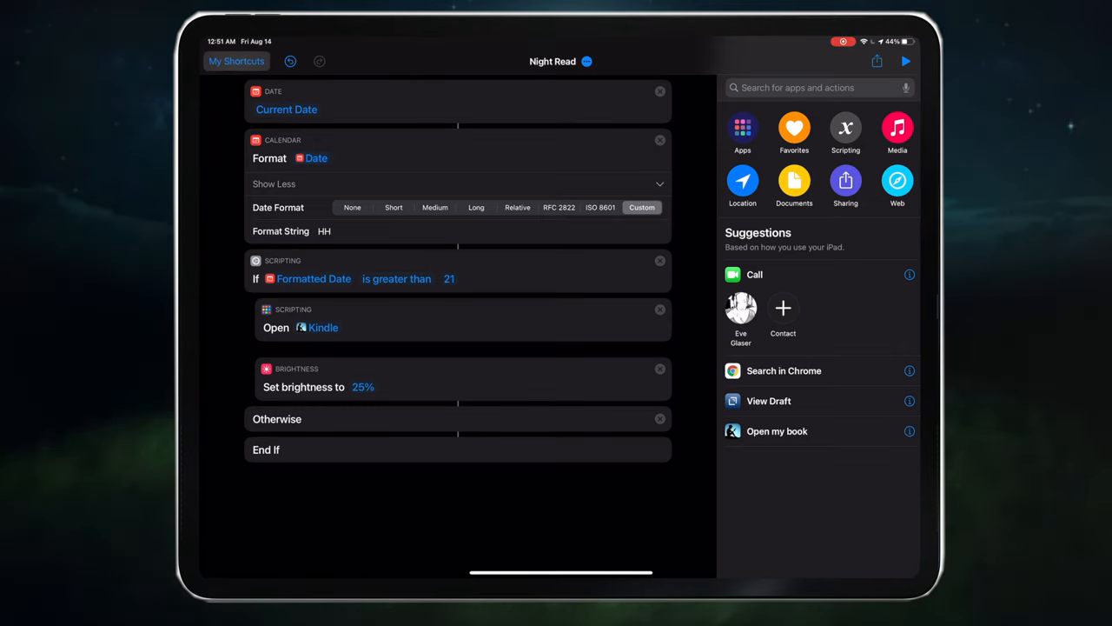
- Leave the Night Read editor and begin a new personal automation from the Automation list
{"action": "left_click", "coordinate": [236, 61]}
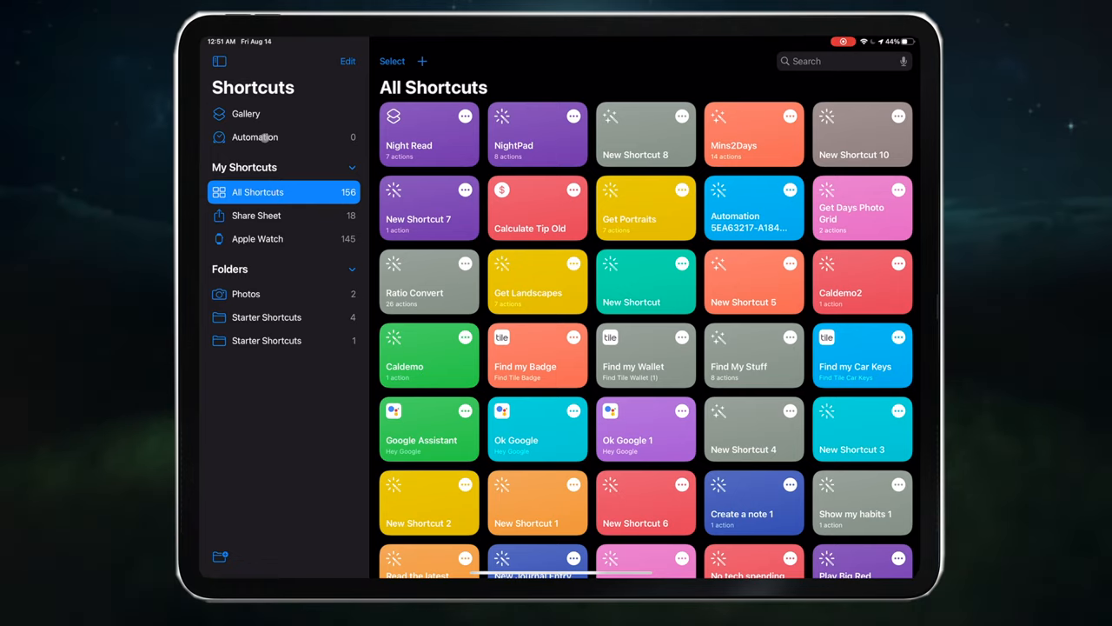
{"action": "left_click", "coordinate": [256, 136]}
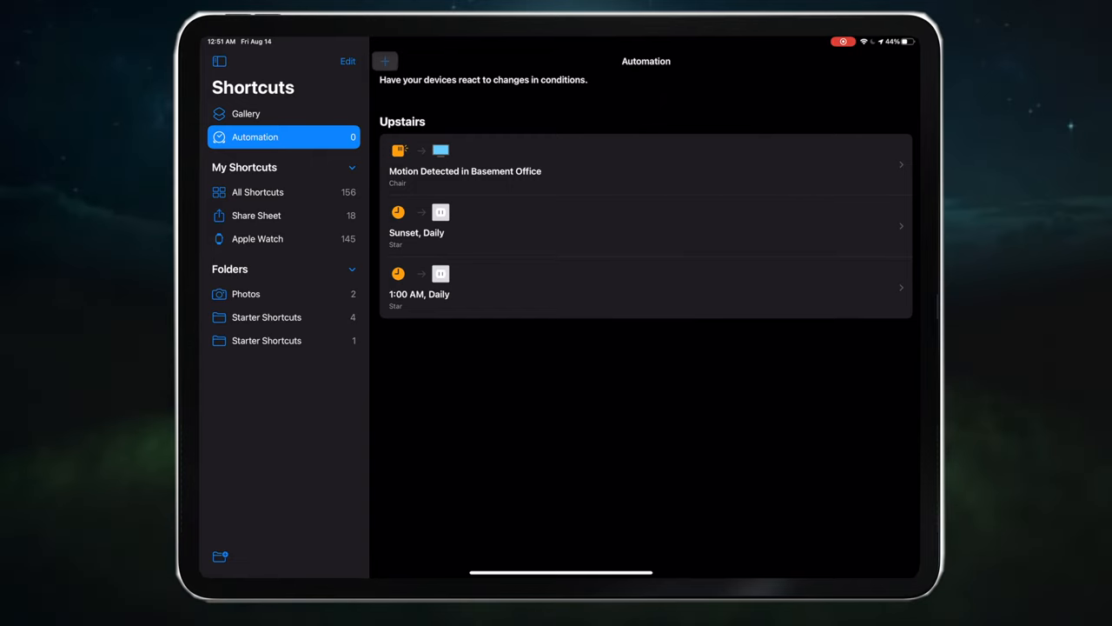
{"action": "left_click", "coordinate": [386, 61]}
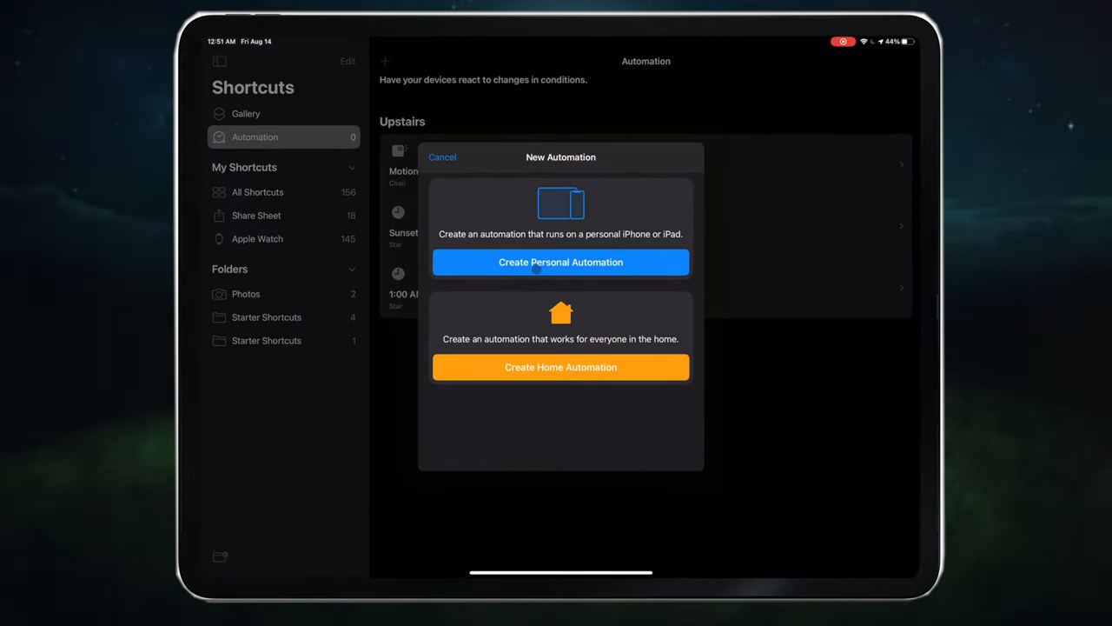
{"action": "left_click", "coordinate": [559, 261]}
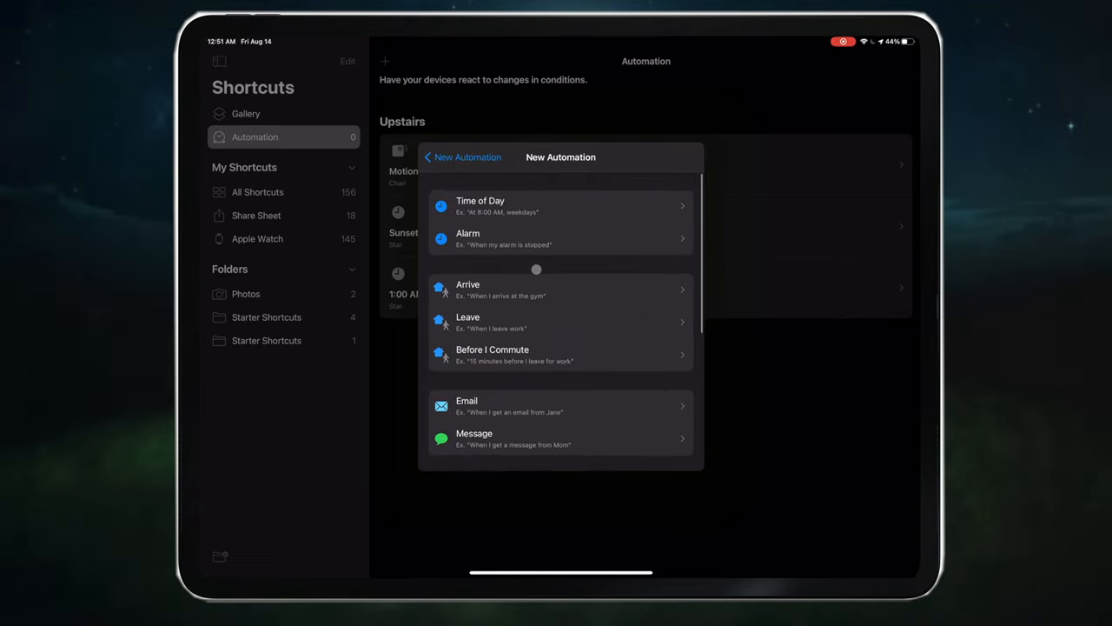
- Choose the Charger trigger with Is Connected and continue to the actions step
{"action": "scroll", "scroll_direction": "down", "scroll_amount": 3}
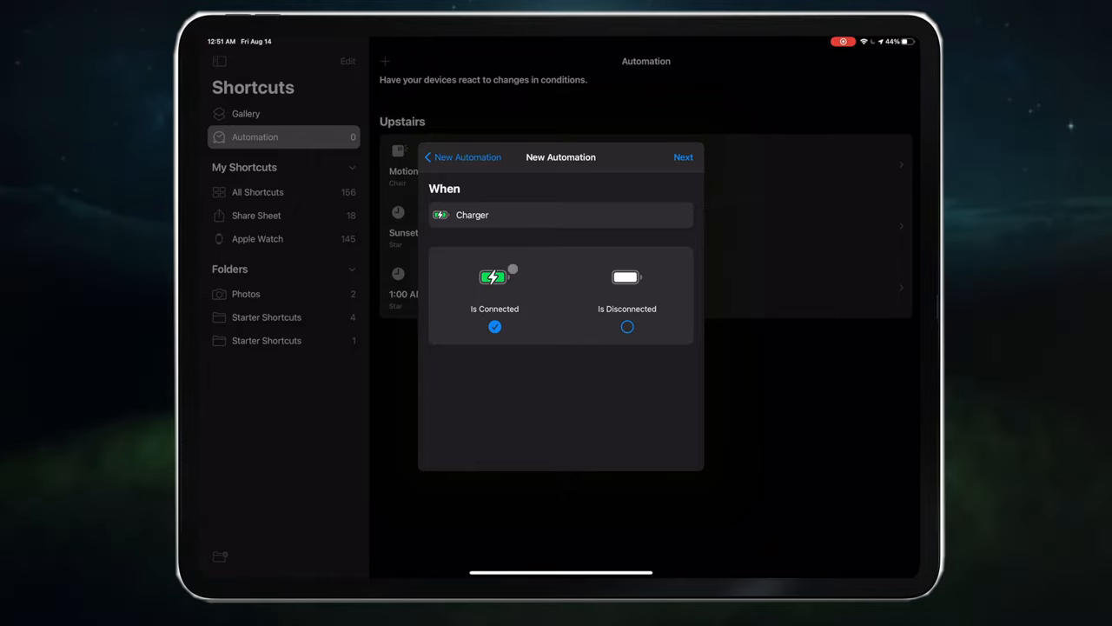
{"action": "left_click", "coordinate": [683, 156]}
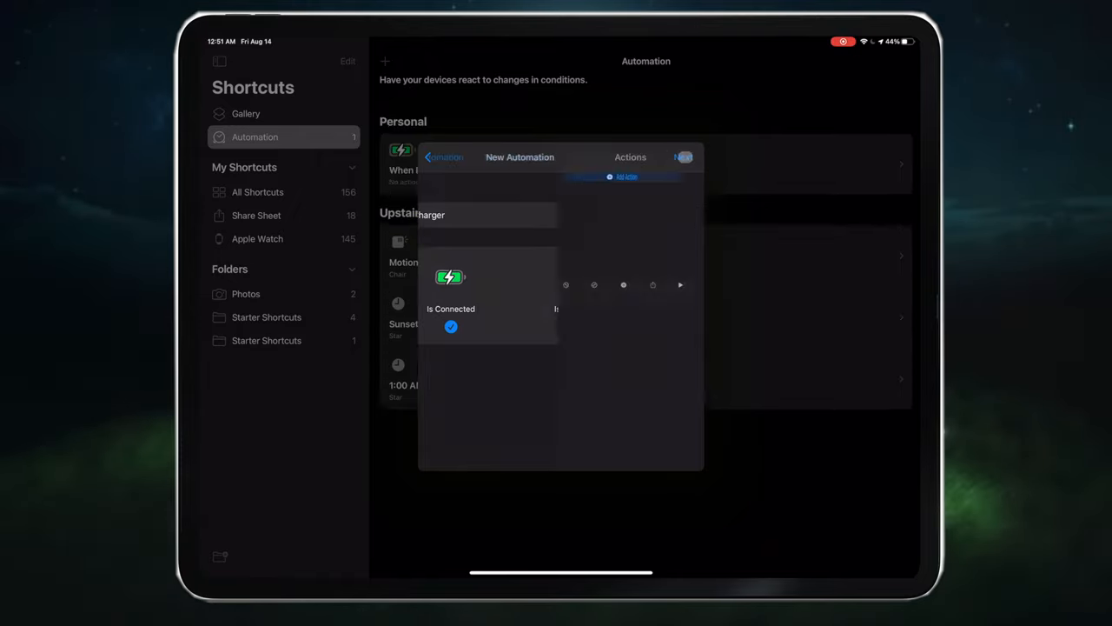
{"action": "left_click", "coordinate": [683, 157]}
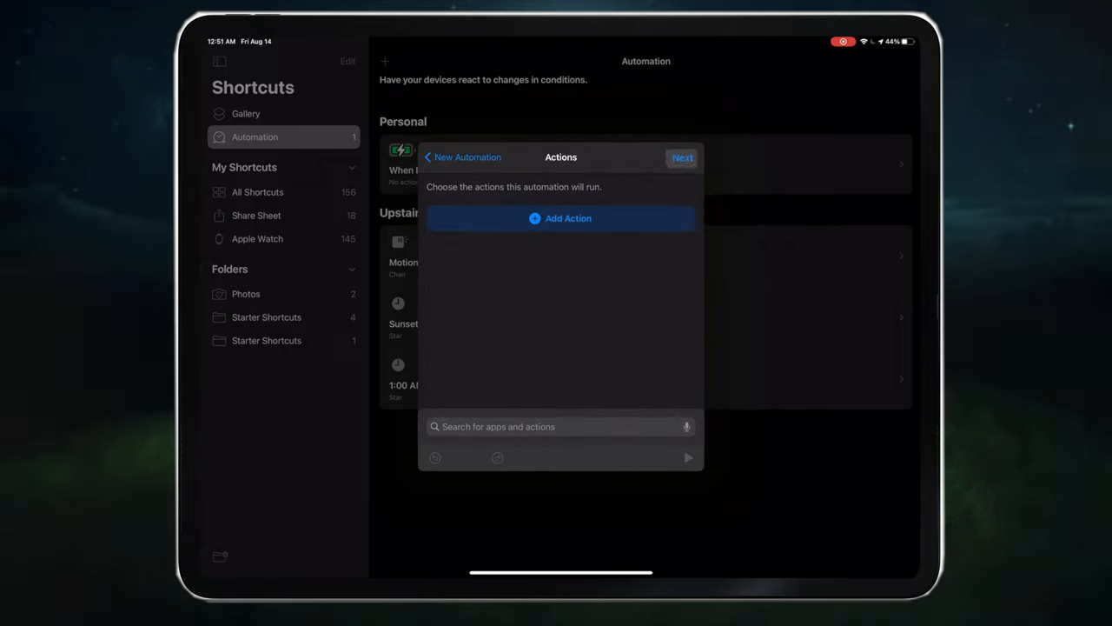
- Add a Run Shortcut action and set it to run the Night Read shortcut
{"action": "left_click", "coordinate": [560, 219]}
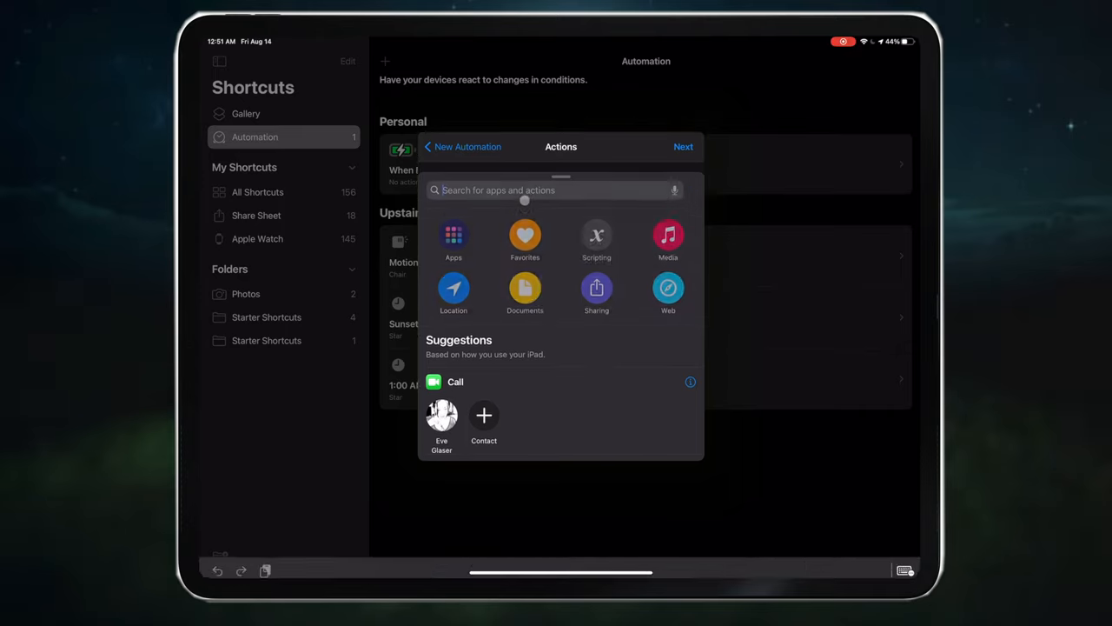
{"action": "type", "text": "Run"}
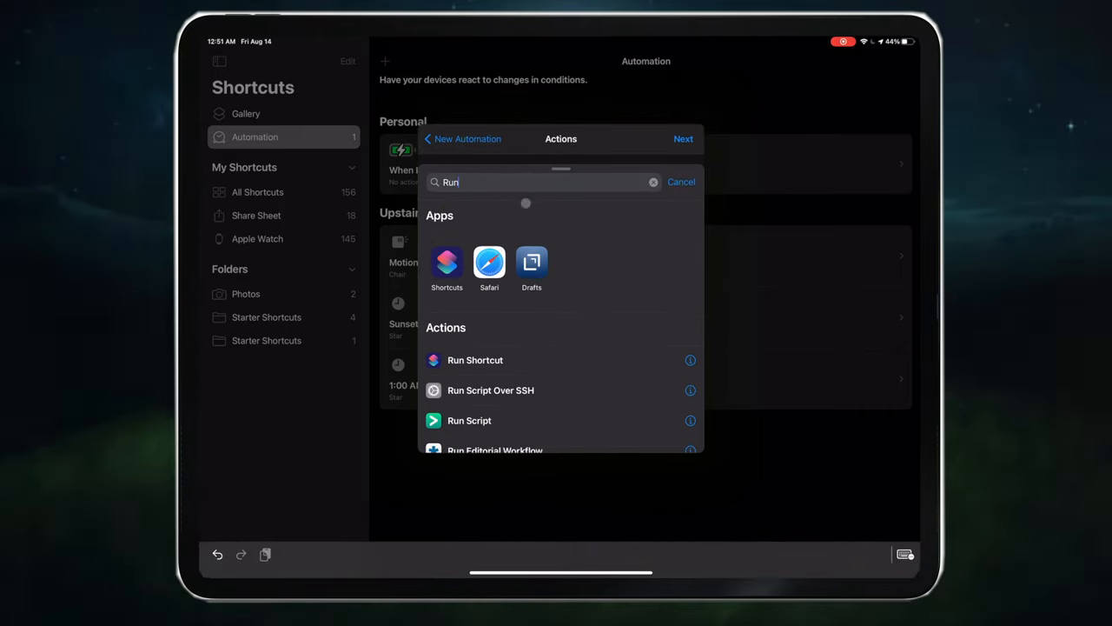
{"action": "left_click", "coordinate": [476, 359]}
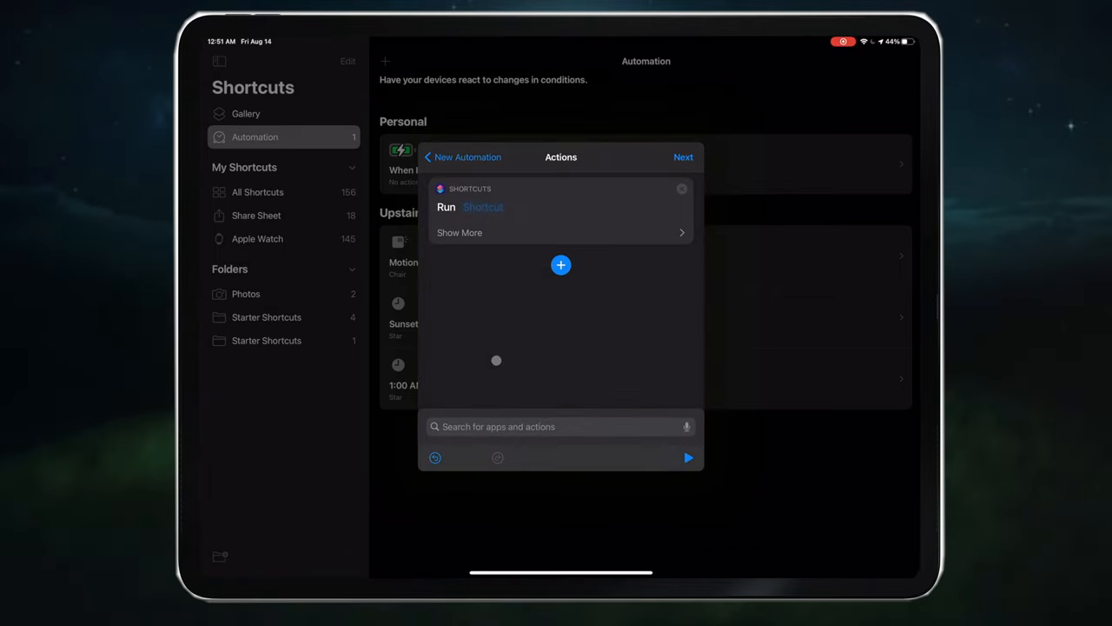
{"action": "mouse_move", "coordinate": [484, 230]}
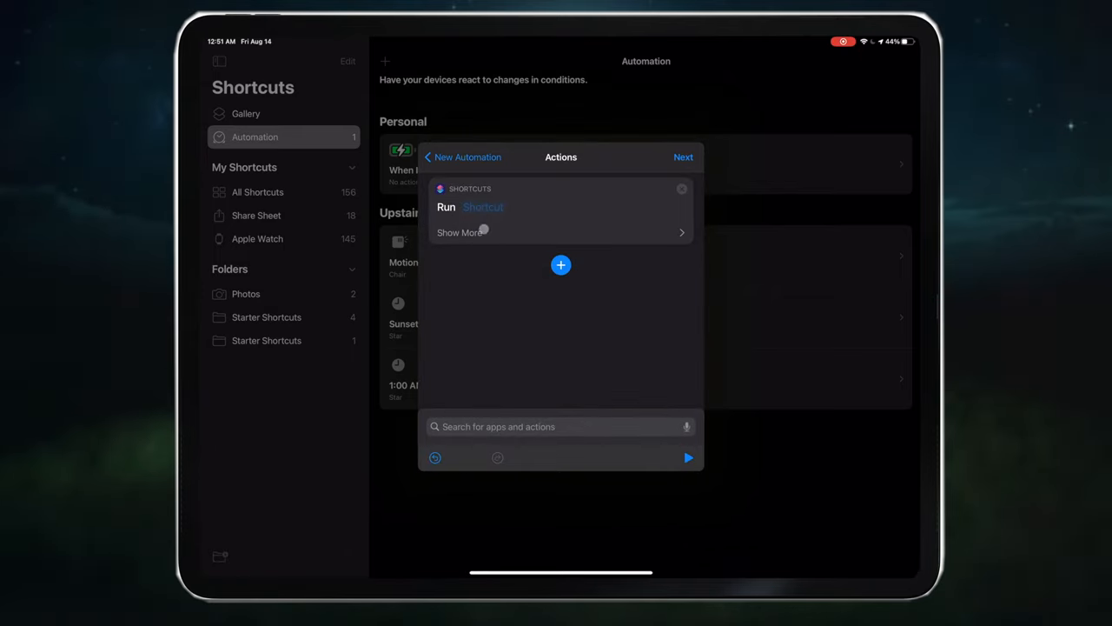
{"action": "left_click", "coordinate": [483, 207]}
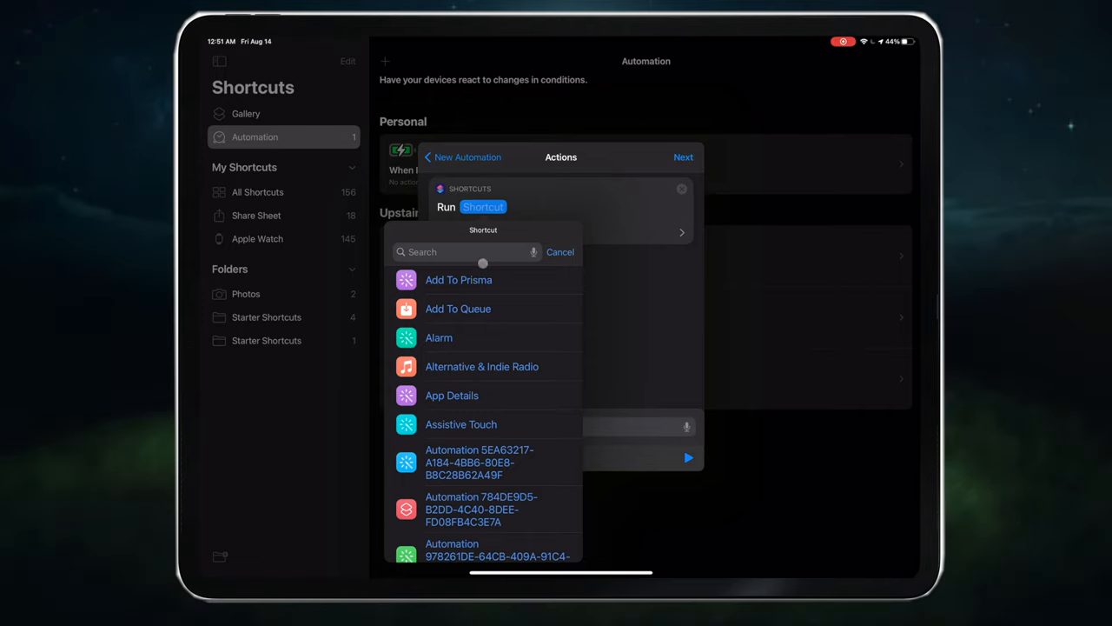
{"action": "type", "text": "Night"}
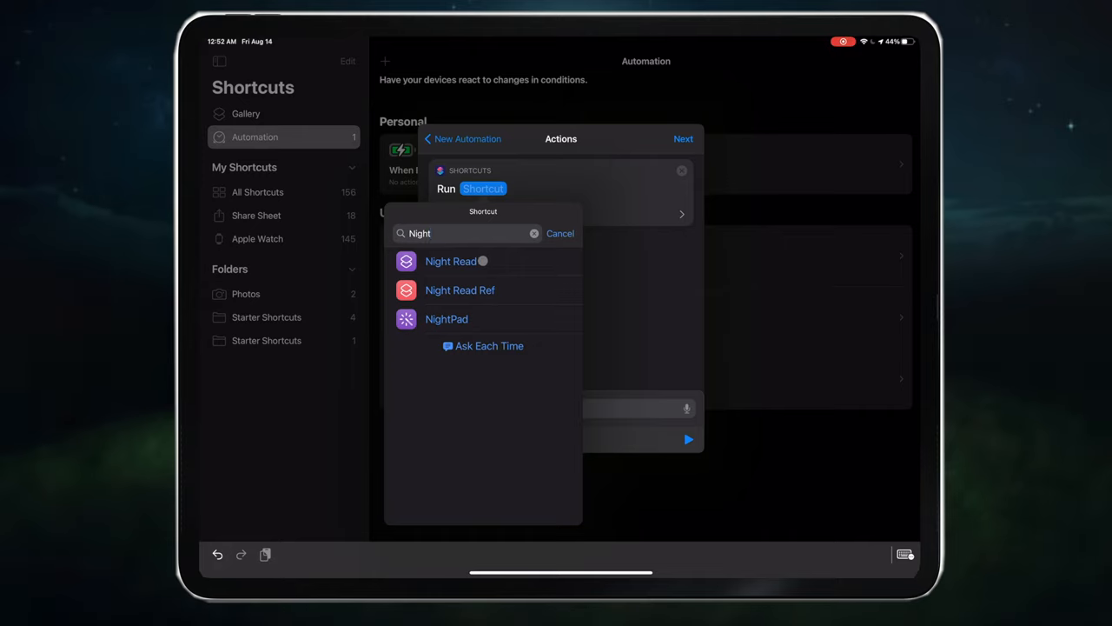
{"action": "left_click", "coordinate": [452, 261]}
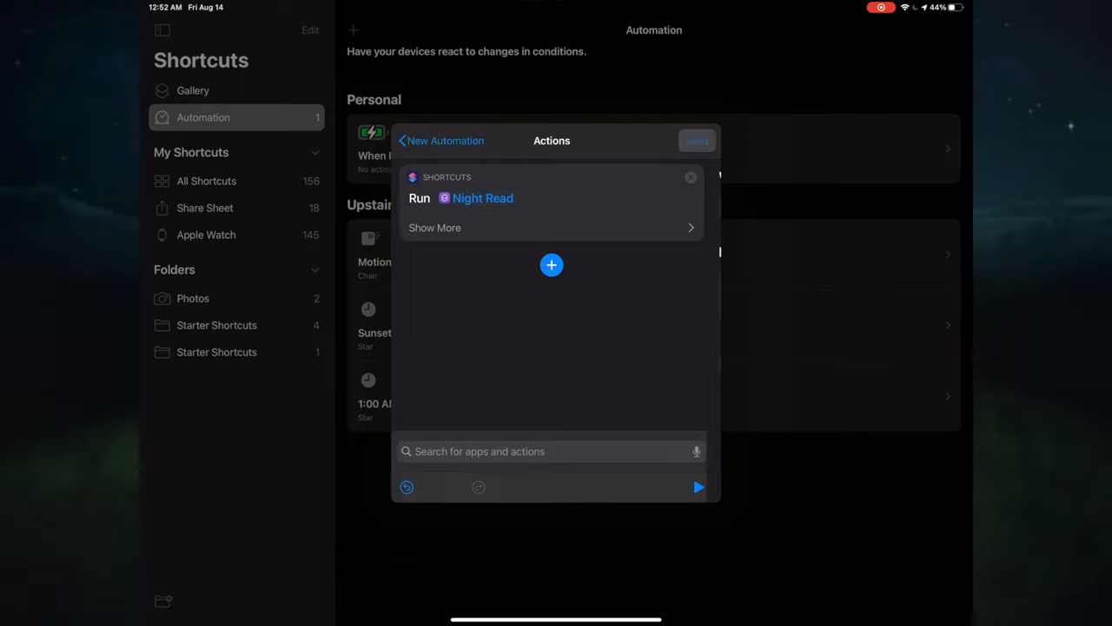
- Switch off Ask Before Running, confirm Don't Ask, and save the automation under Personal
{"action": "left_click", "coordinate": [697, 139]}
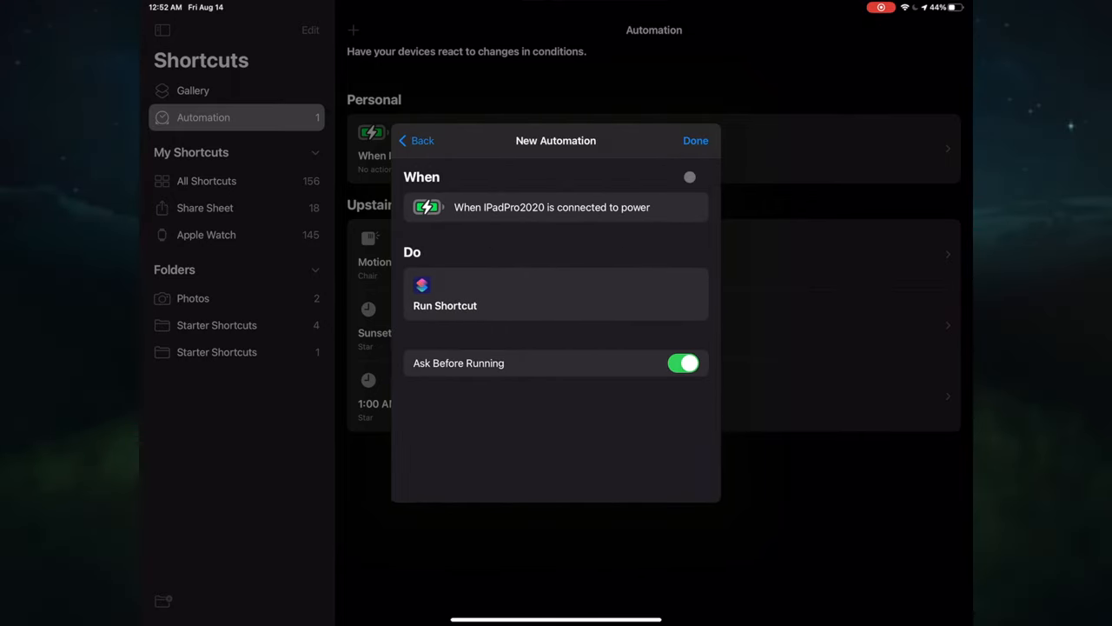
{"action": "left_click", "coordinate": [685, 363]}
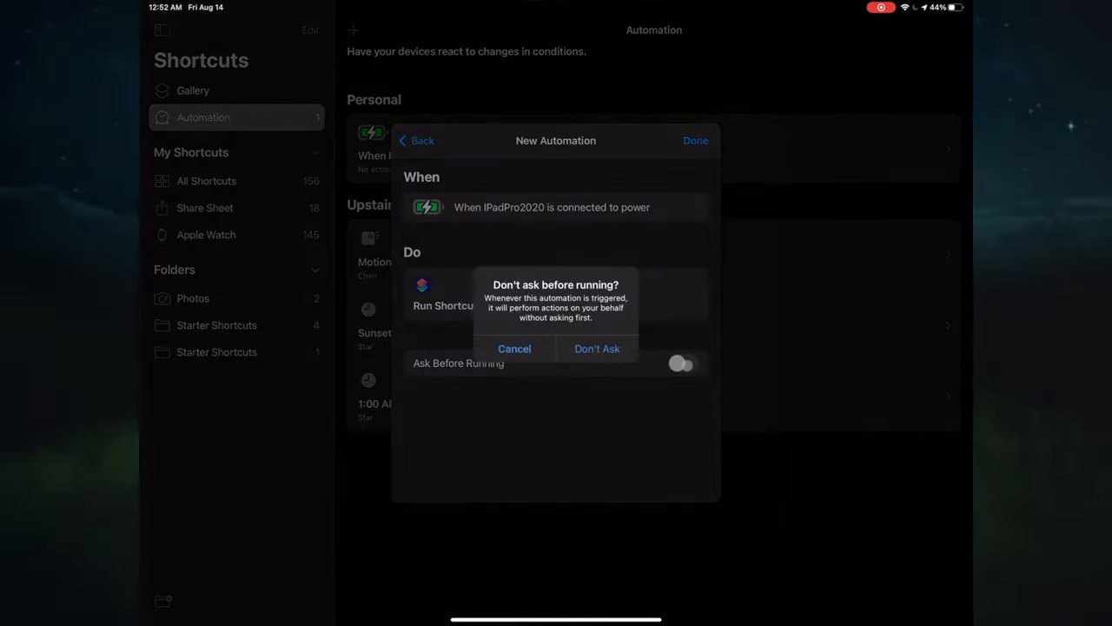
{"action": "left_click", "coordinate": [598, 347]}
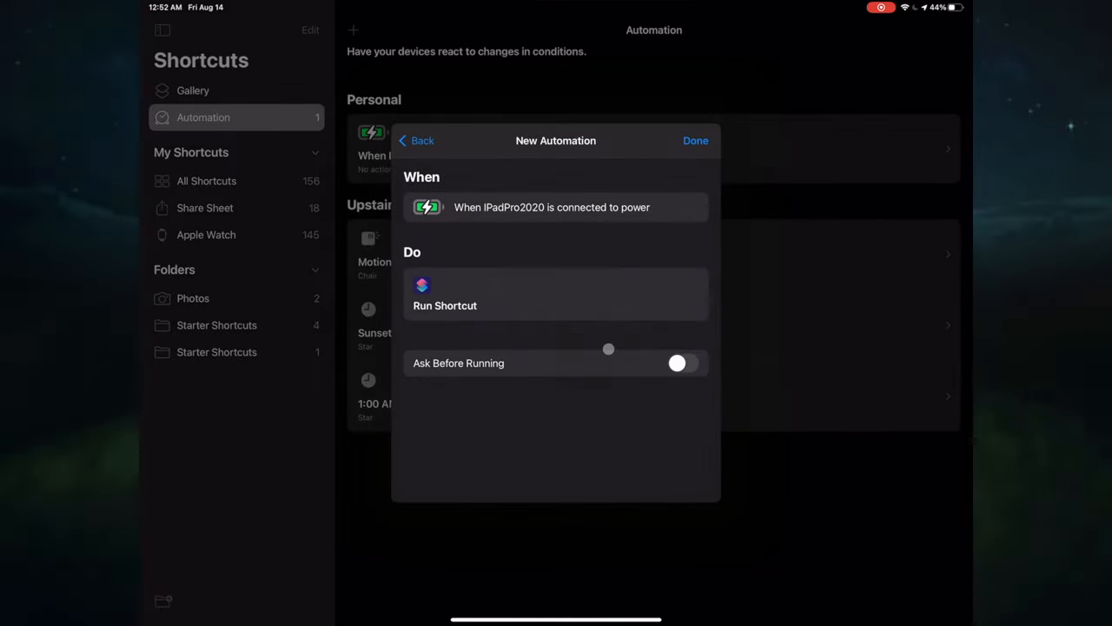
{"action": "left_click", "coordinate": [696, 139]}
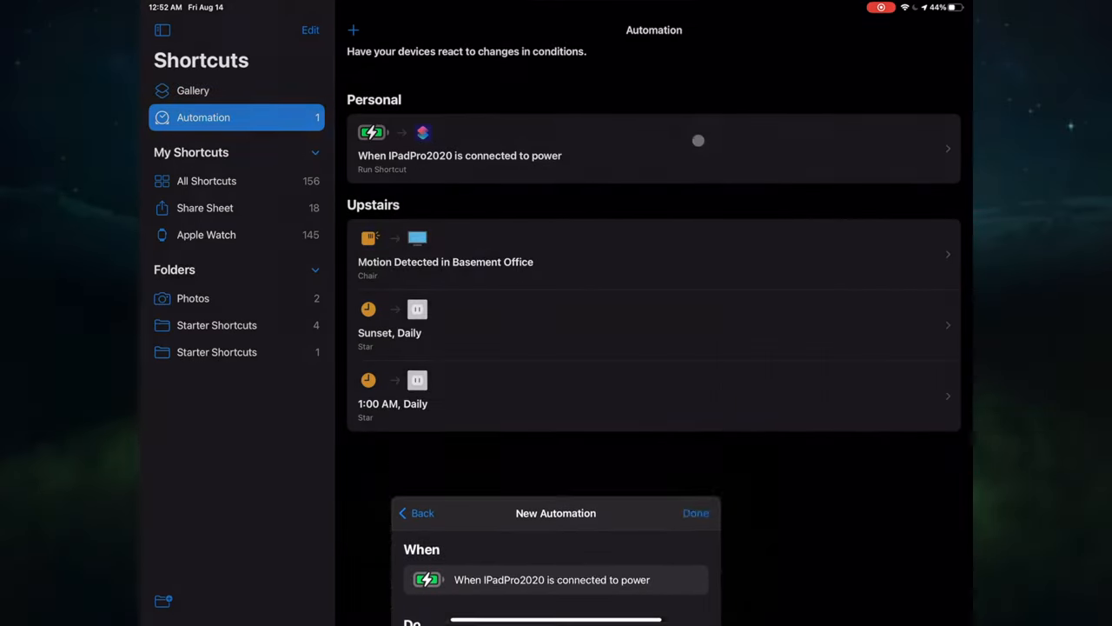